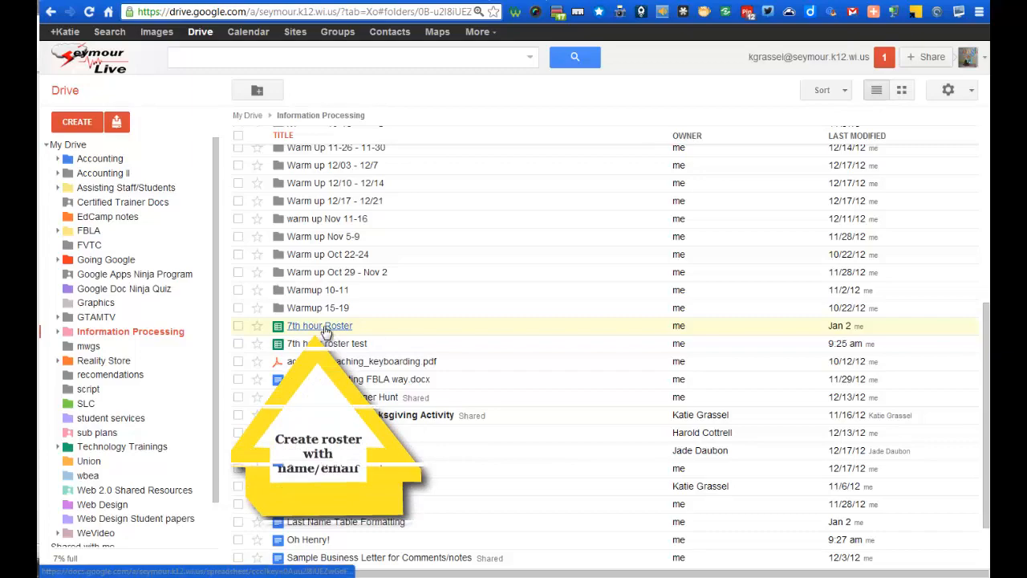
Open the 7th hour Roster spreadsheet from the Information Processing folder.
{"action": "left_click", "coordinate": [319, 325]}
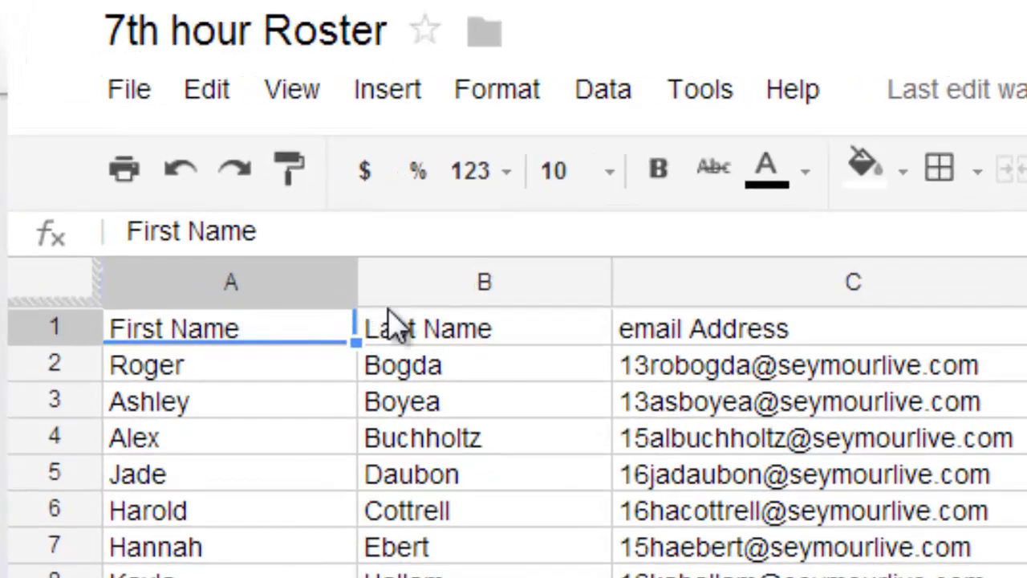
{"action": "mouse_move", "coordinate": [726, 329]}
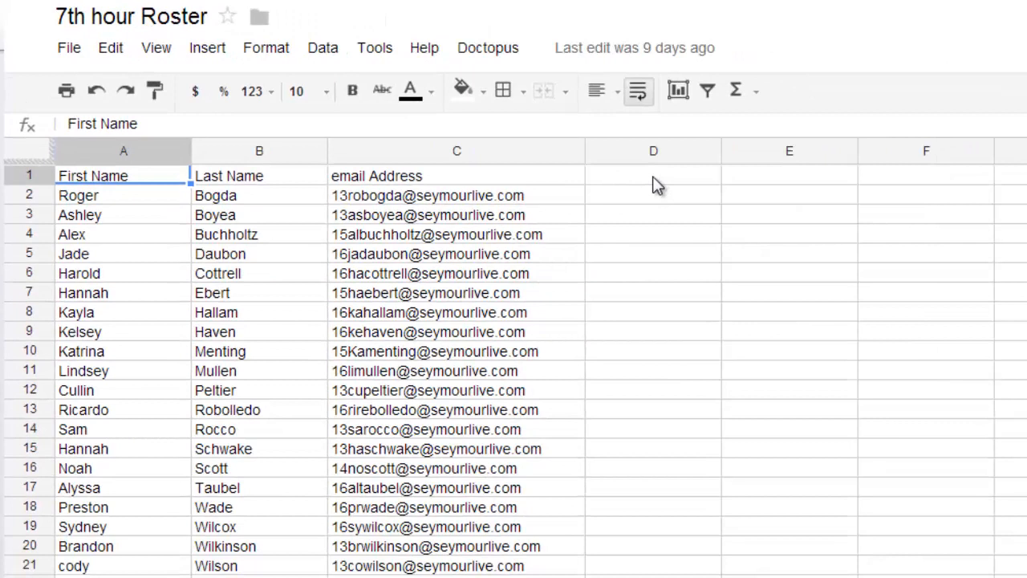
{"action": "mouse_move", "coordinate": [665, 183]}
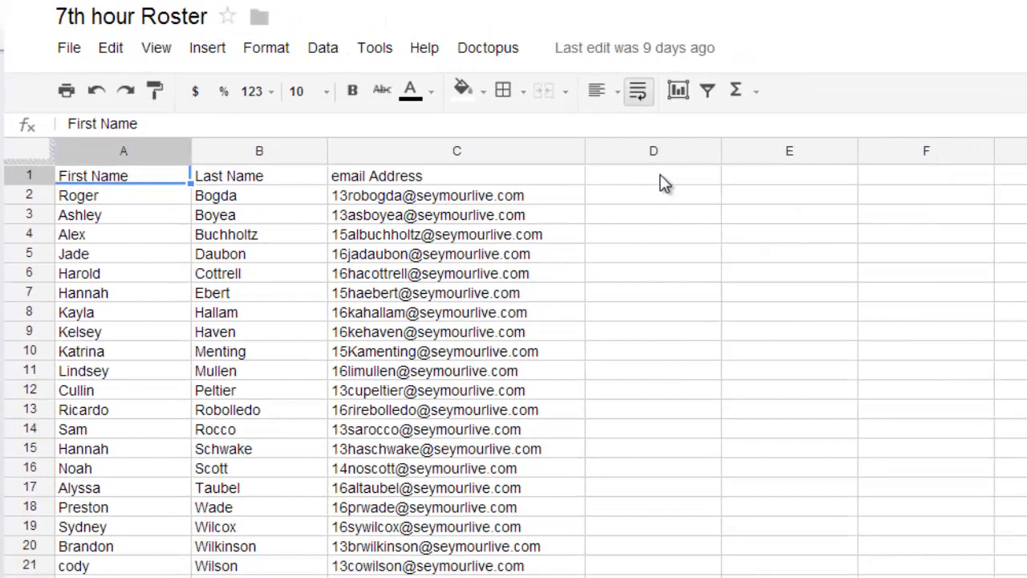
{"action": "mouse_move", "coordinate": [642, 223]}
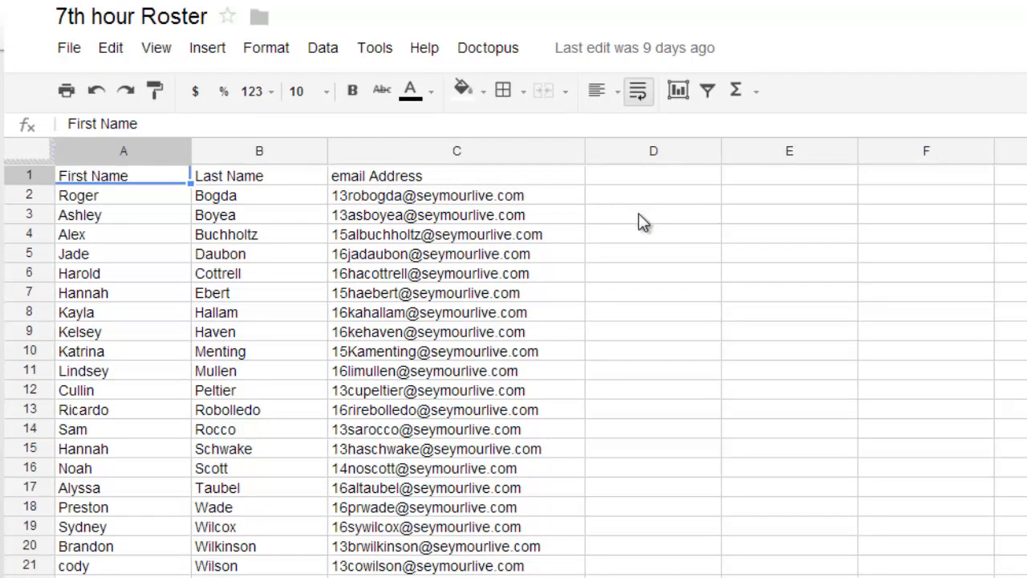
{"action": "mouse_move", "coordinate": [501, 226]}
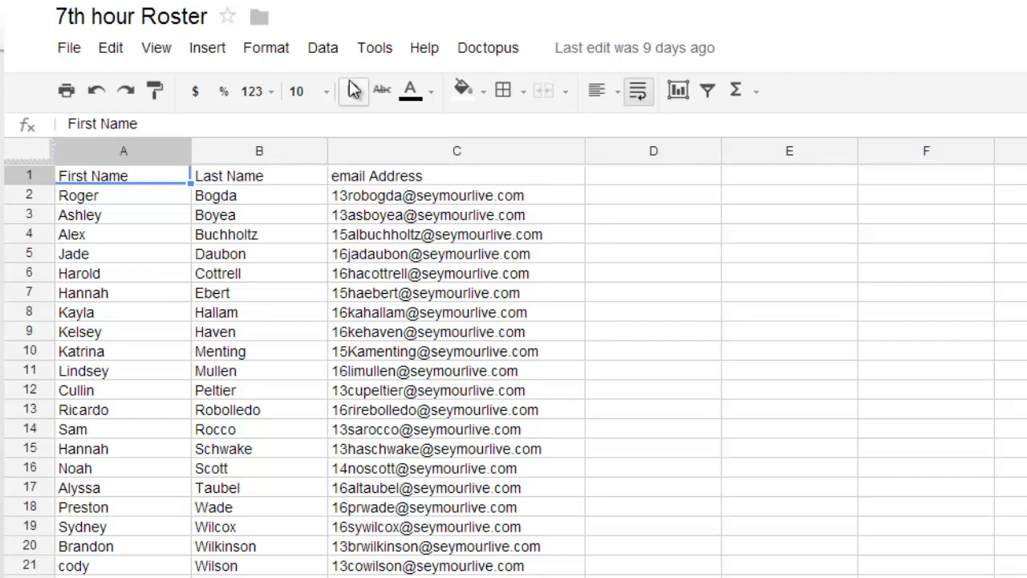
{"action": "mouse_move", "coordinate": [353, 90]}
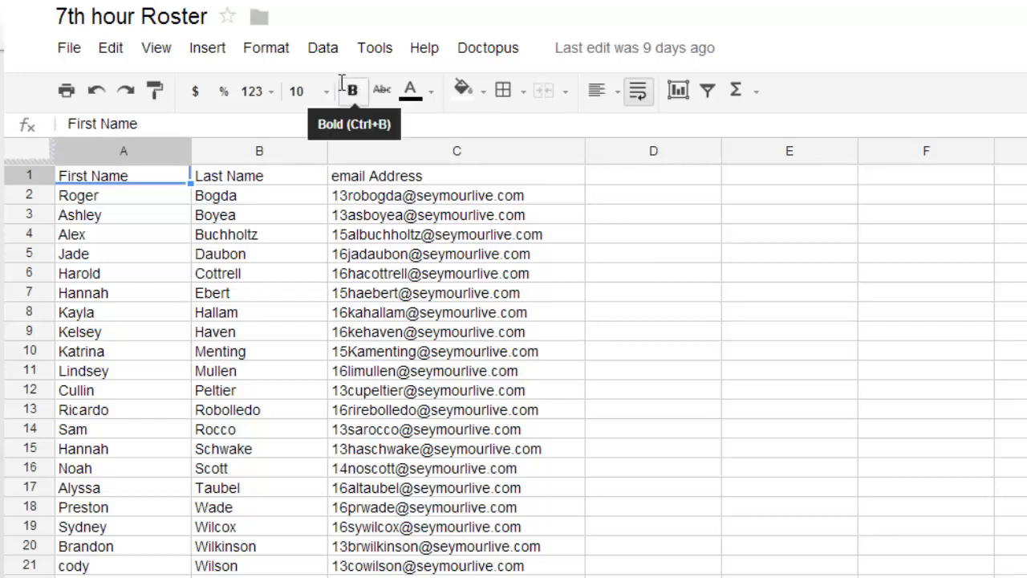
Make a copy of the roster with 'Oh Henry' appended to its name.
{"action": "left_click", "coordinate": [68, 48]}
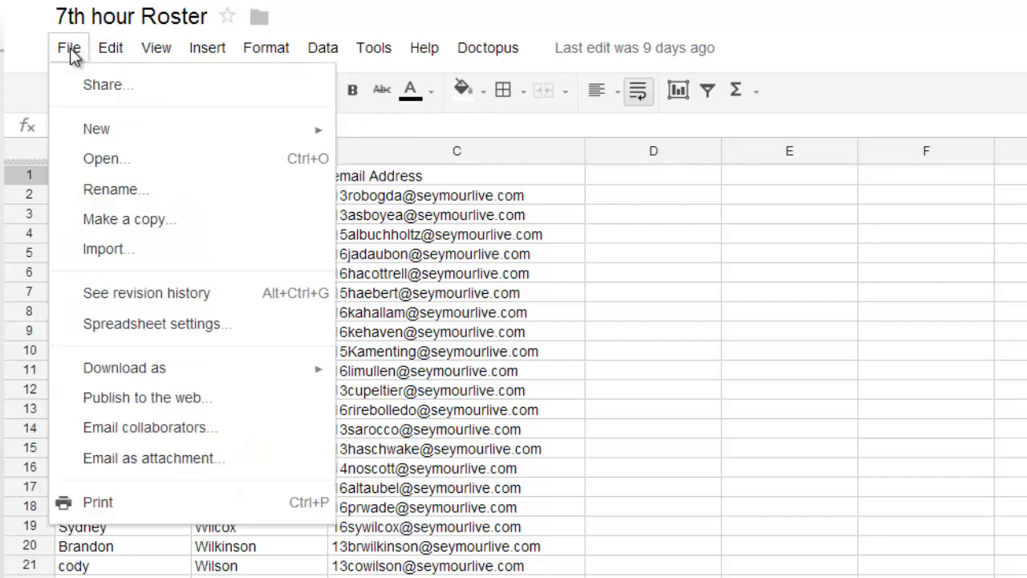
{"action": "left_click", "coordinate": [129, 218]}
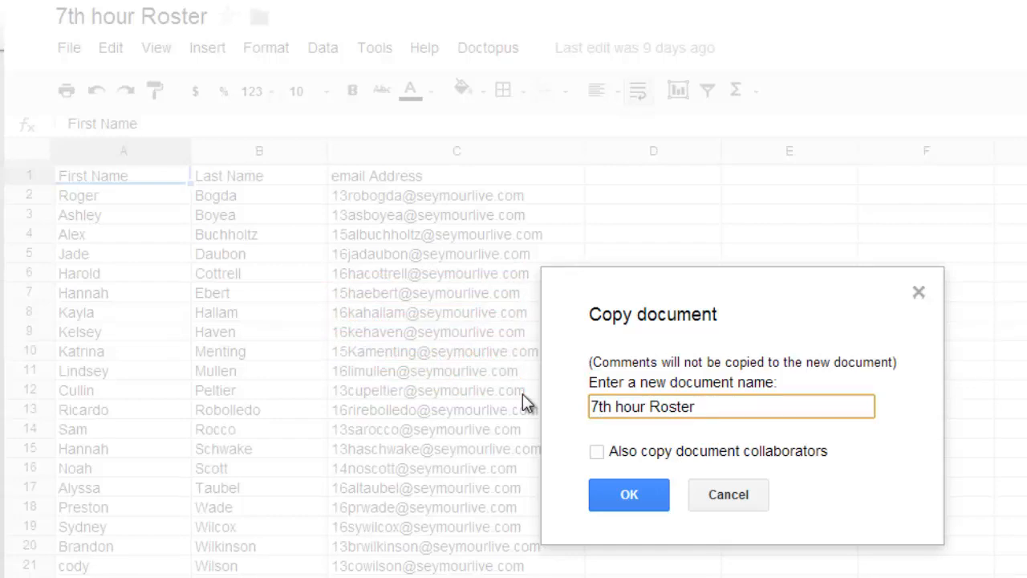
{"action": "type", "text": "Oh Henr"}
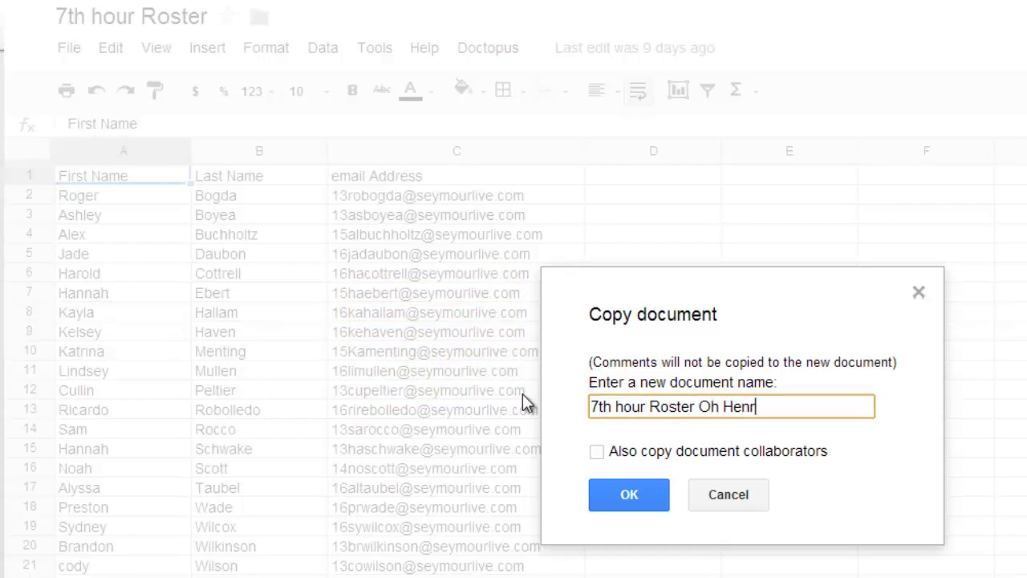
{"action": "left_click", "coordinate": [630, 495]}
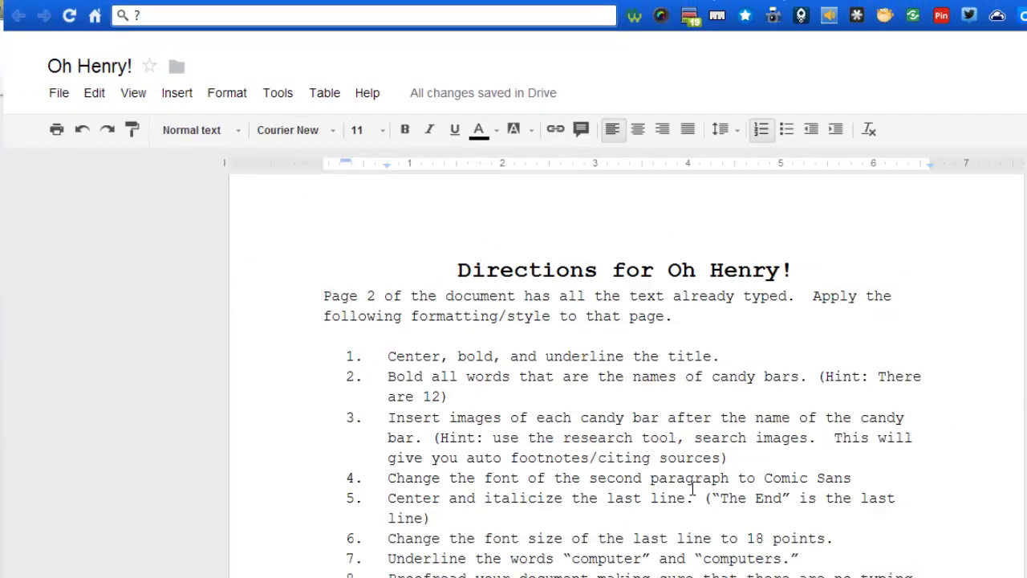
{"action": "mouse_move", "coordinate": [629, 3]}
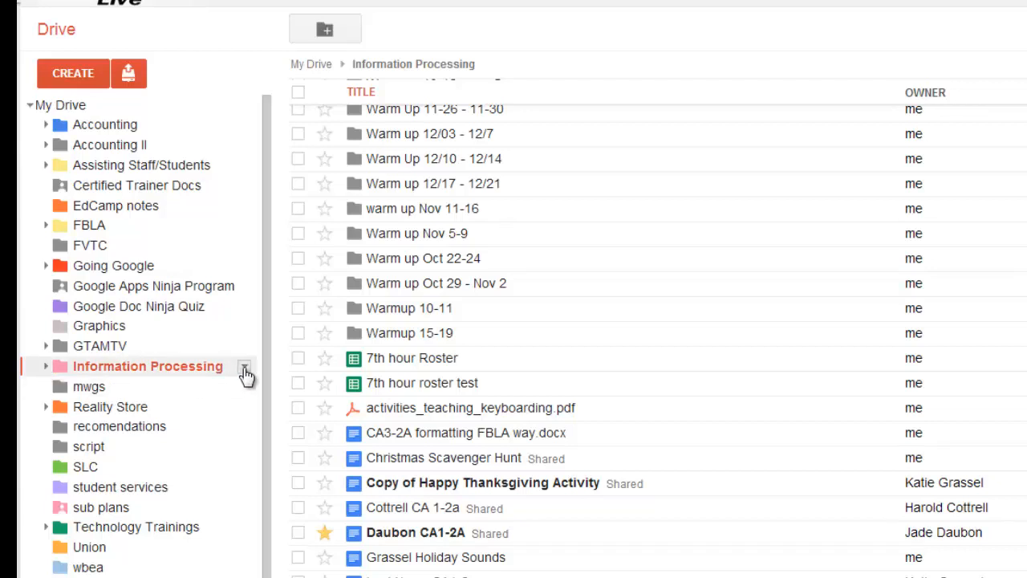
Create an 'Oh Henry' folder inside Information Processing and go into it.
{"action": "left_click", "coordinate": [245, 366]}
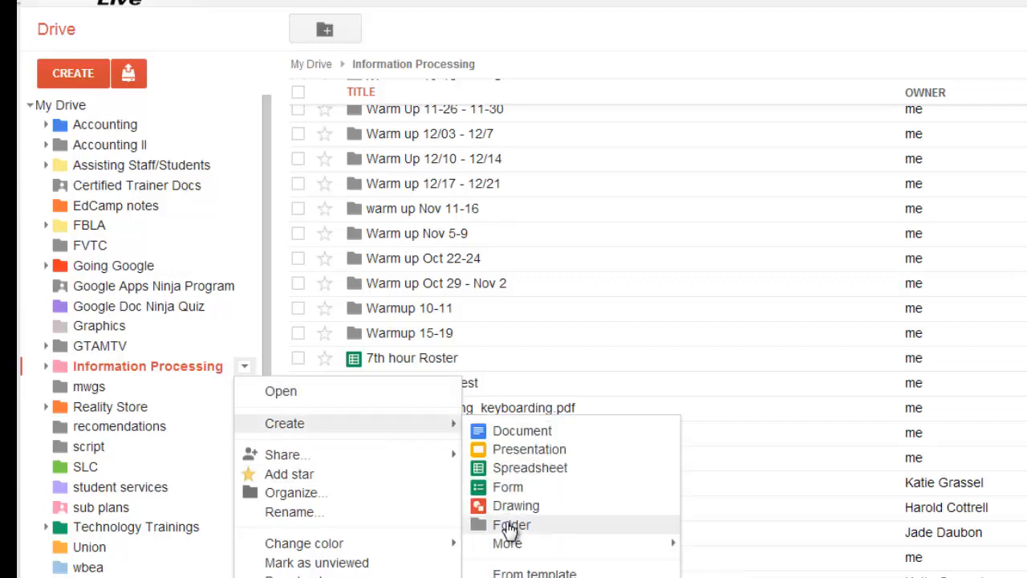
{"action": "left_click", "coordinate": [510, 523]}
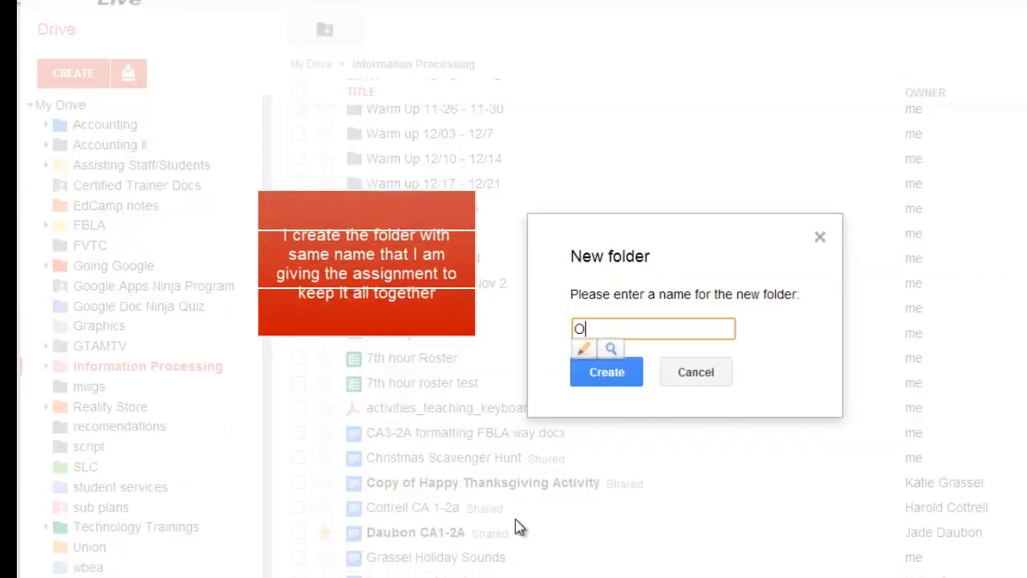
{"action": "type", "text": "h Henry"}
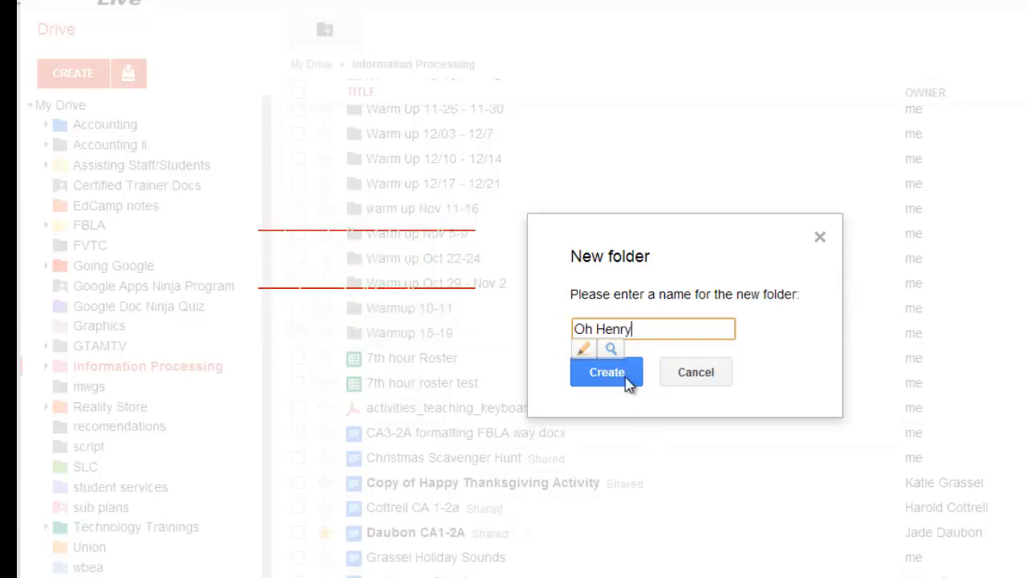
{"action": "left_click", "coordinate": [607, 372]}
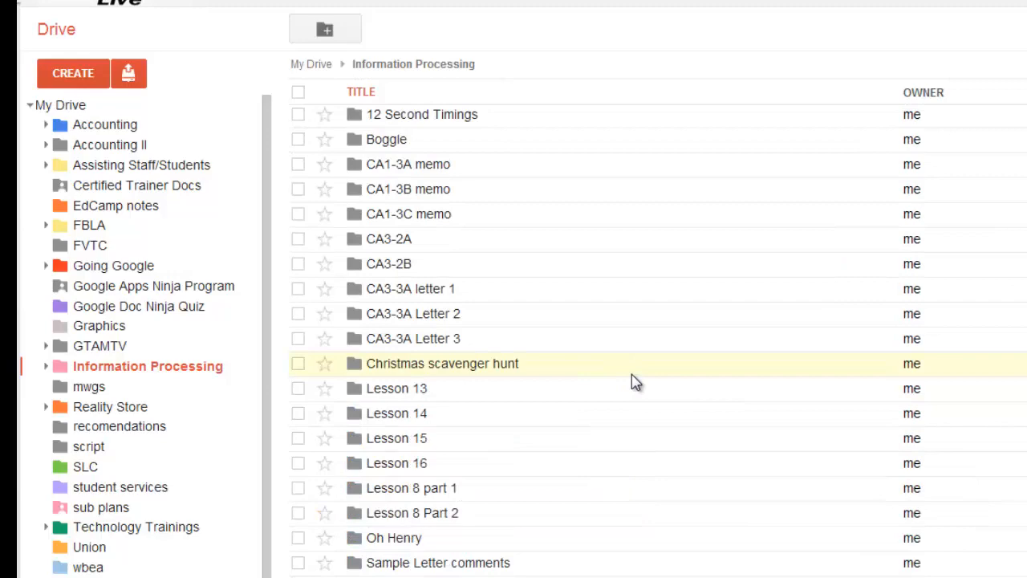
{"action": "scroll", "scroll_direction": "down", "scroll_amount": 3}
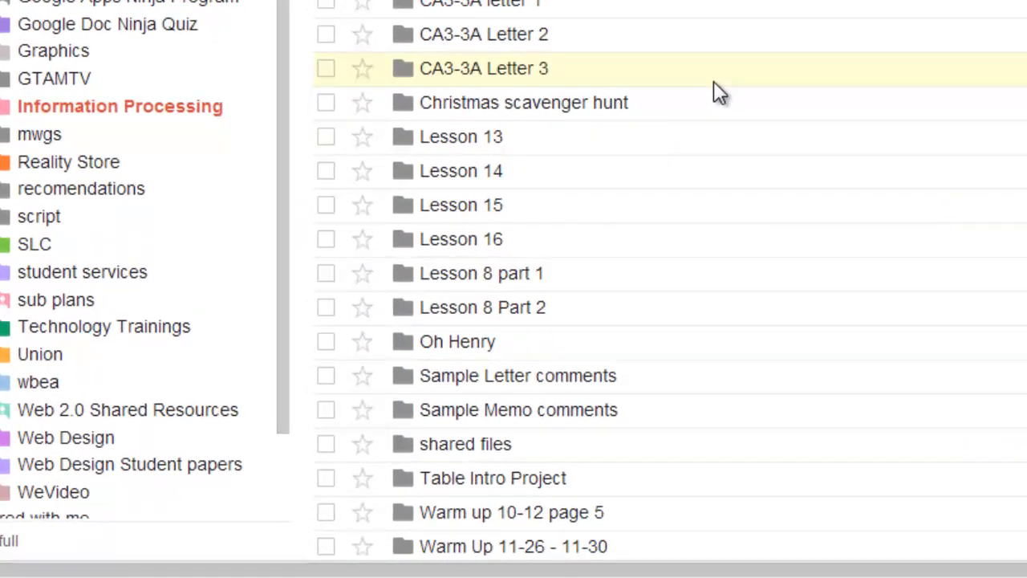
{"action": "mouse_move", "coordinate": [456, 340]}
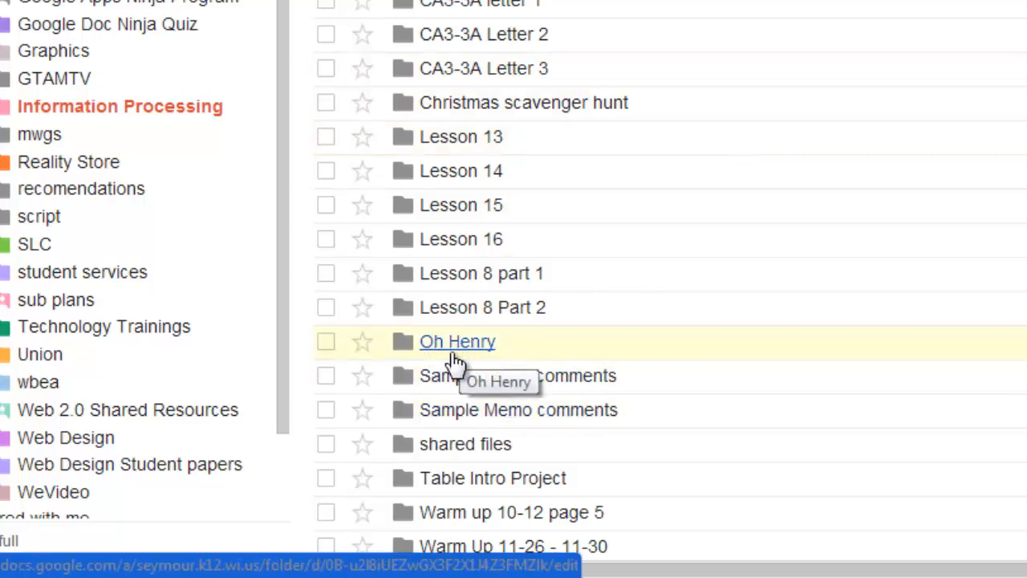
{"action": "left_click", "coordinate": [456, 341]}
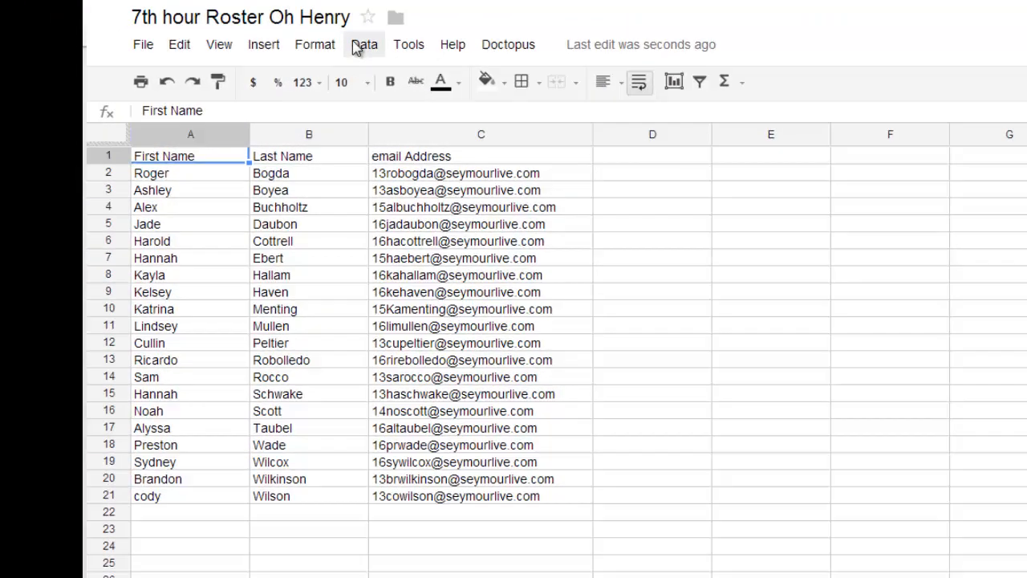
{"action": "mouse_move", "coordinate": [344, 61]}
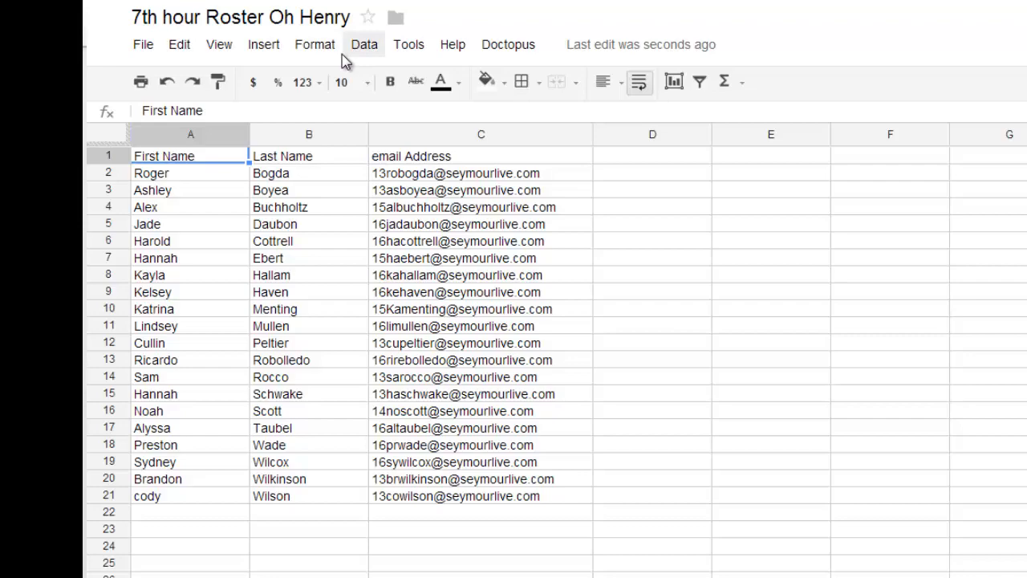
{"action": "mouse_move", "coordinate": [264, 44]}
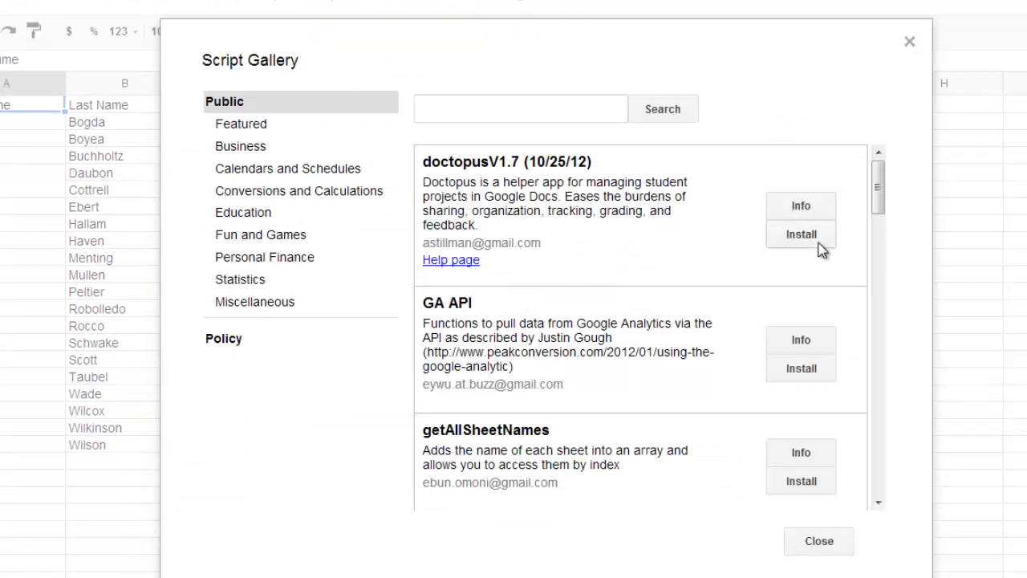
Install the doctopusV1.7 script from the Script Gallery and review its authorization request.
{"action": "left_click", "coordinate": [799, 235]}
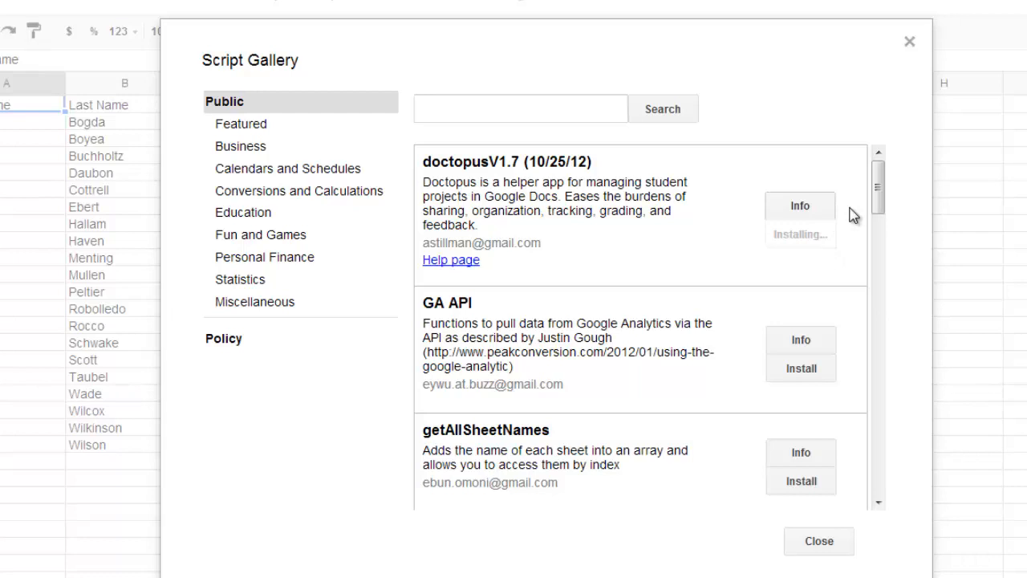
{"action": "mouse_move", "coordinate": [334, 510]}
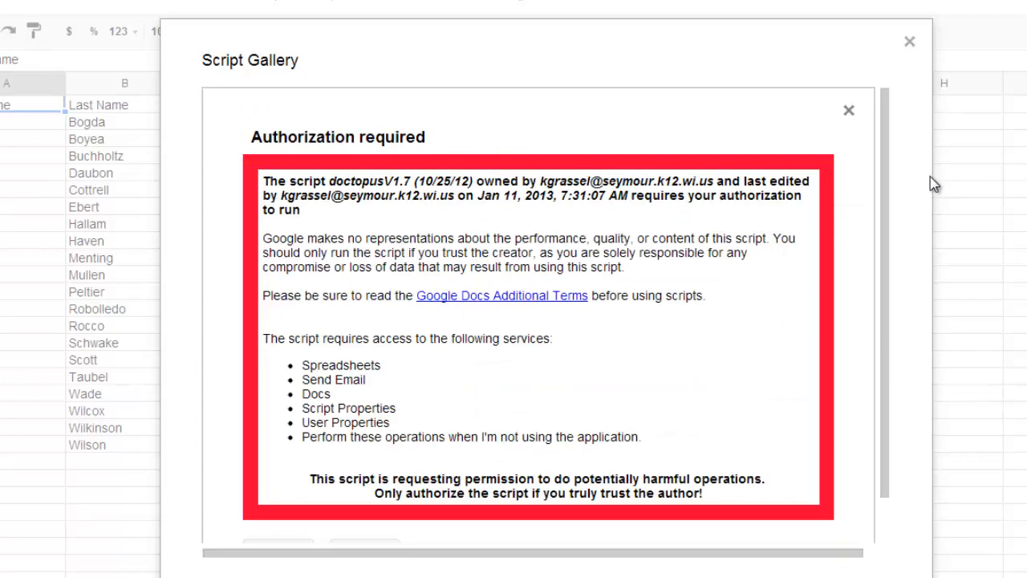
{"action": "scroll", "scroll_direction": "down", "scroll_amount": 3}
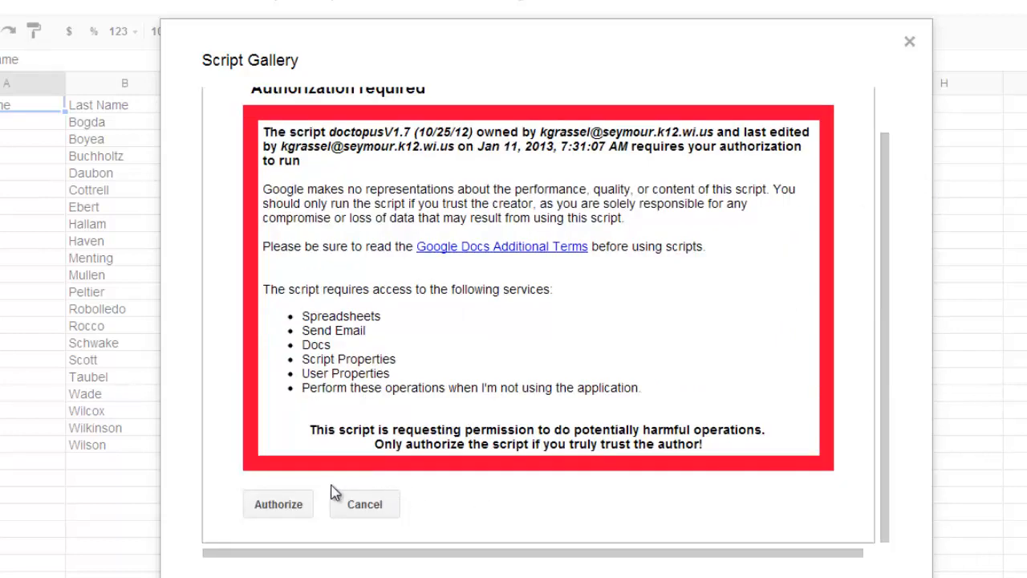
Grant doctopus its permissions and close the Script Gallery now that it shows Installed.
{"action": "left_click", "coordinate": [278, 504]}
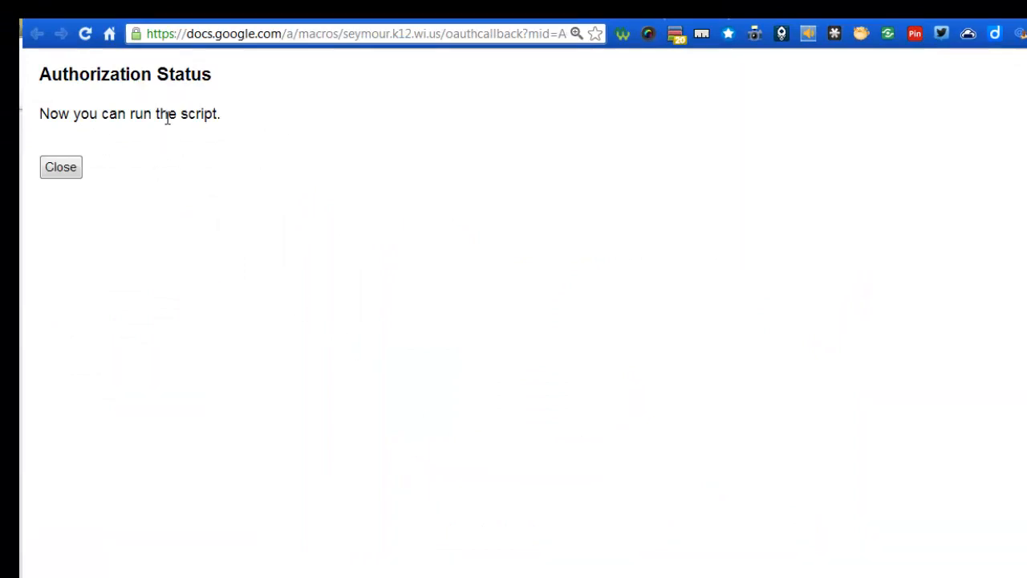
{"action": "mouse_move", "coordinate": [71, 186]}
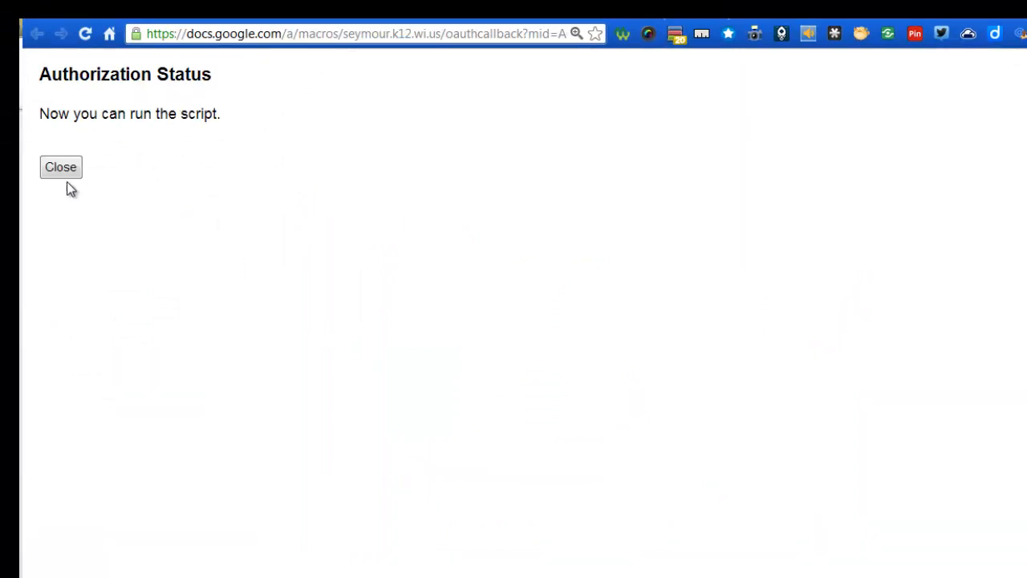
{"action": "left_click", "coordinate": [61, 167]}
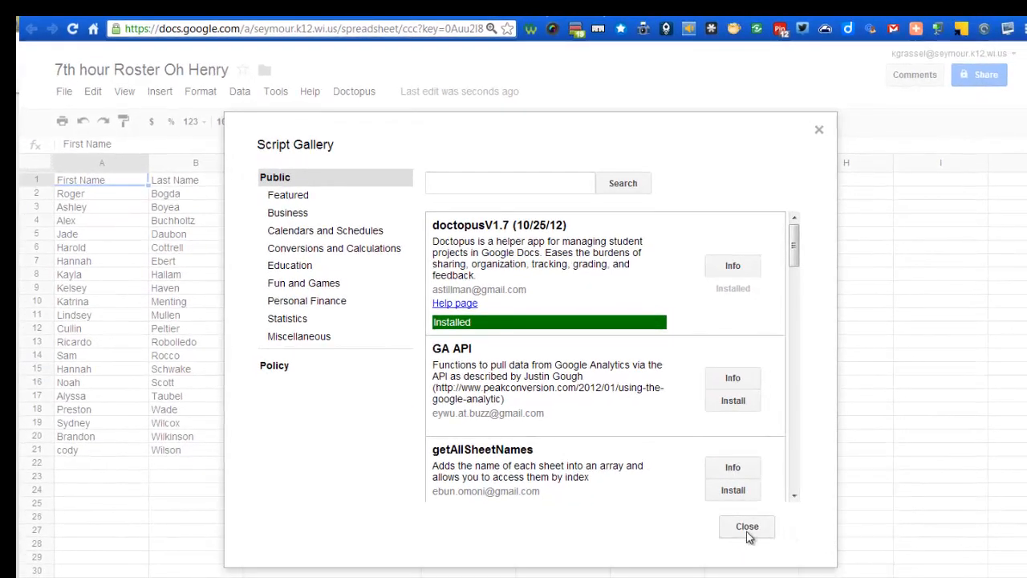
{"action": "left_click", "coordinate": [746, 527]}
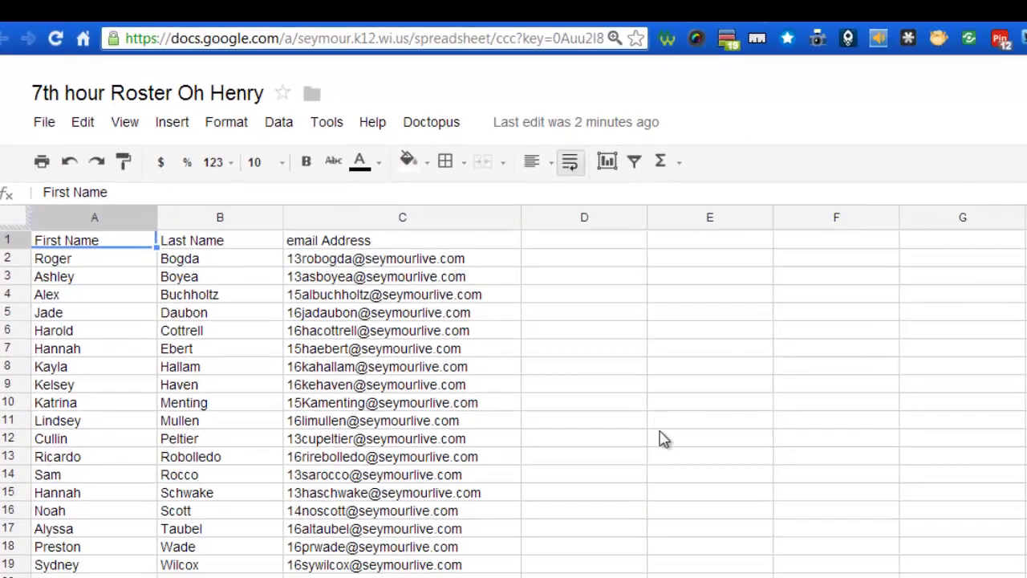
{"action": "mouse_move", "coordinate": [432, 122]}
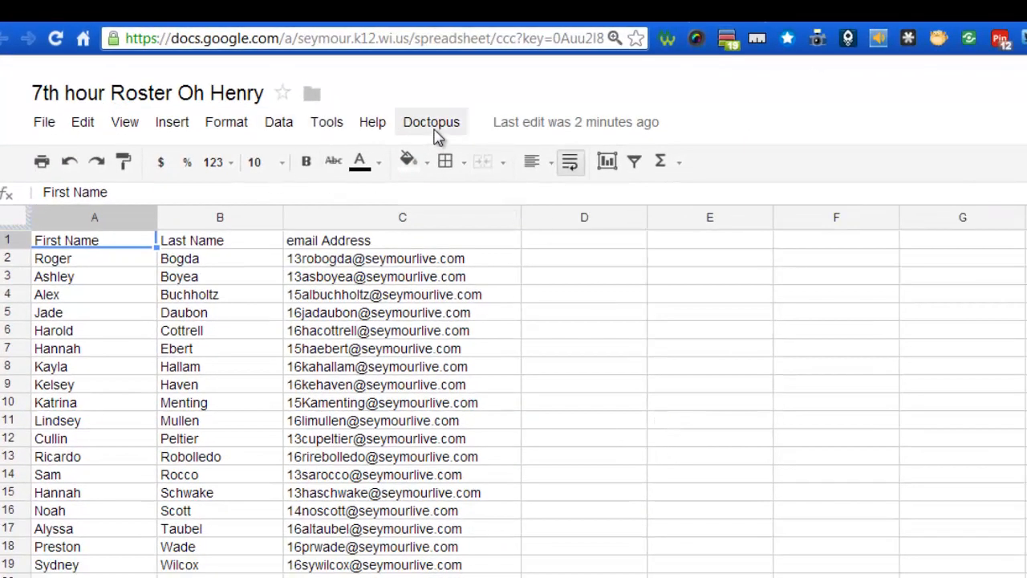
Launch Doctopus setup and choose individual Docs for each student.
{"action": "left_click", "coordinate": [430, 122]}
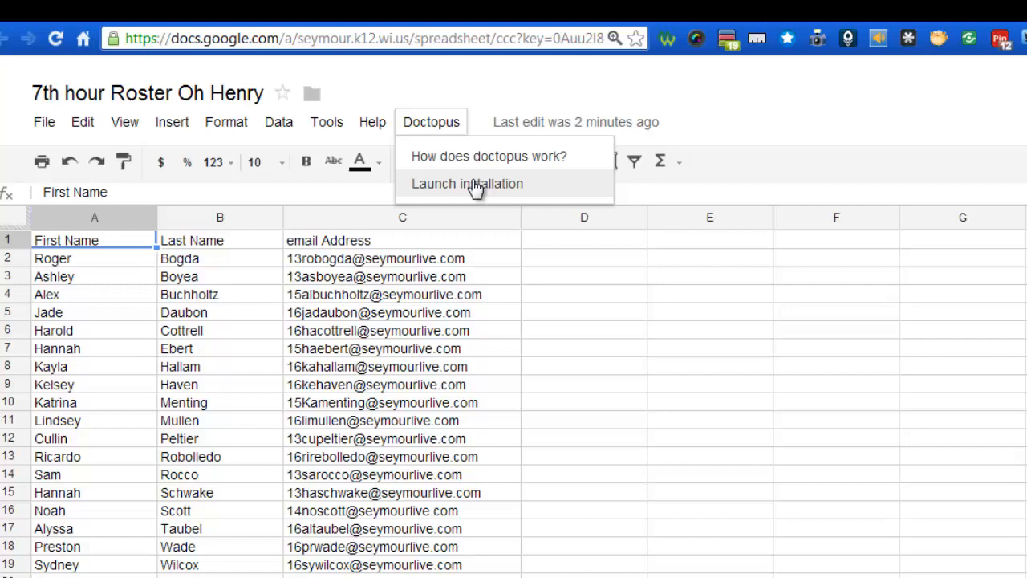
{"action": "left_click", "coordinate": [468, 183]}
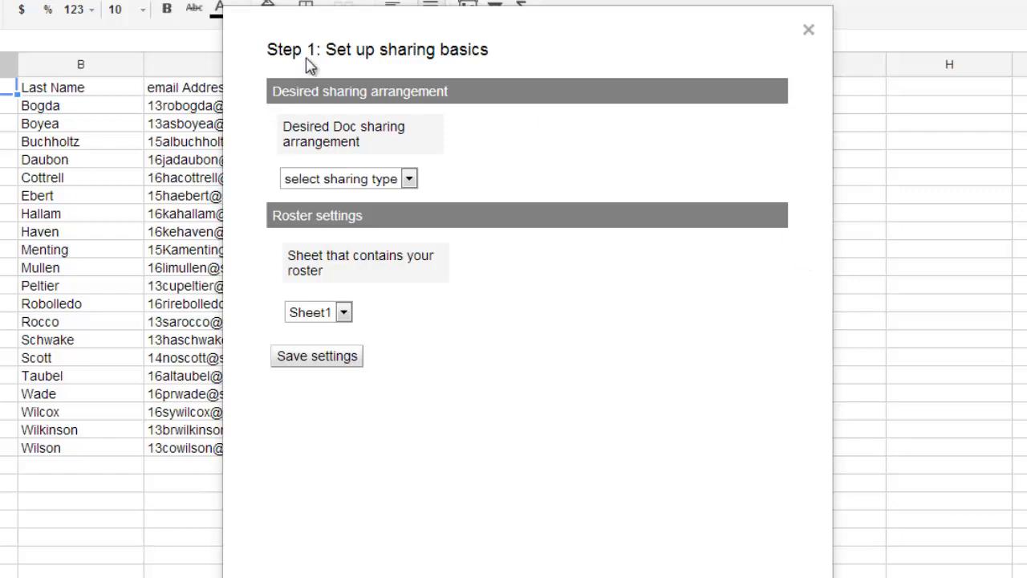
{"action": "mouse_move", "coordinate": [482, 72]}
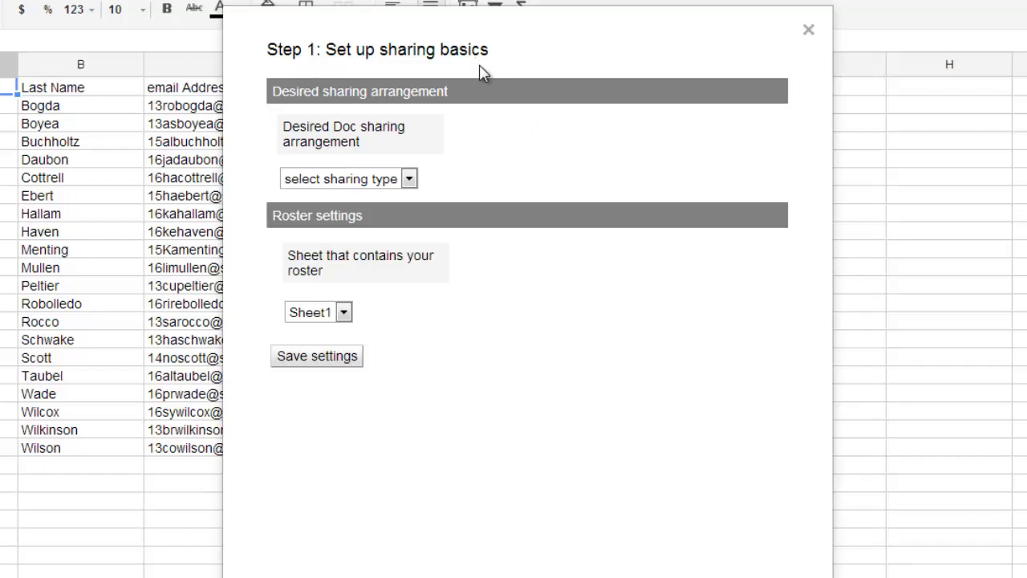
{"action": "left_click", "coordinate": [407, 178]}
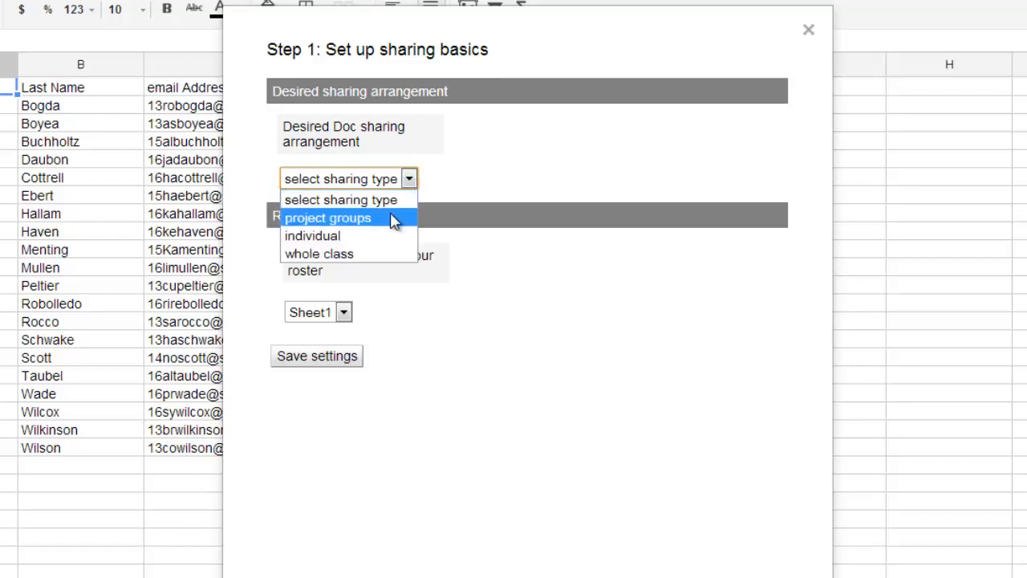
{"action": "mouse_move", "coordinate": [376, 228]}
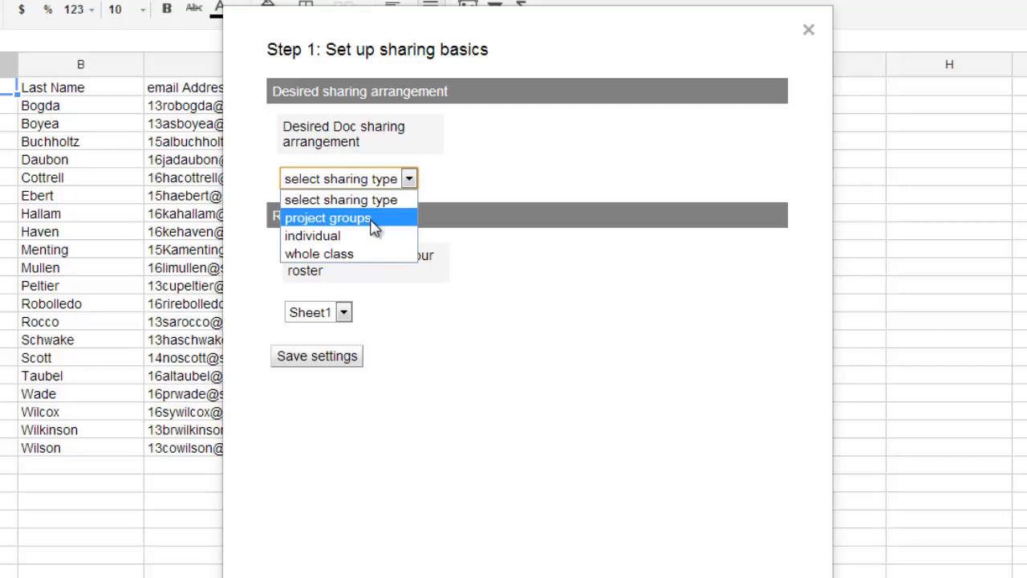
{"action": "mouse_move", "coordinate": [350, 234]}
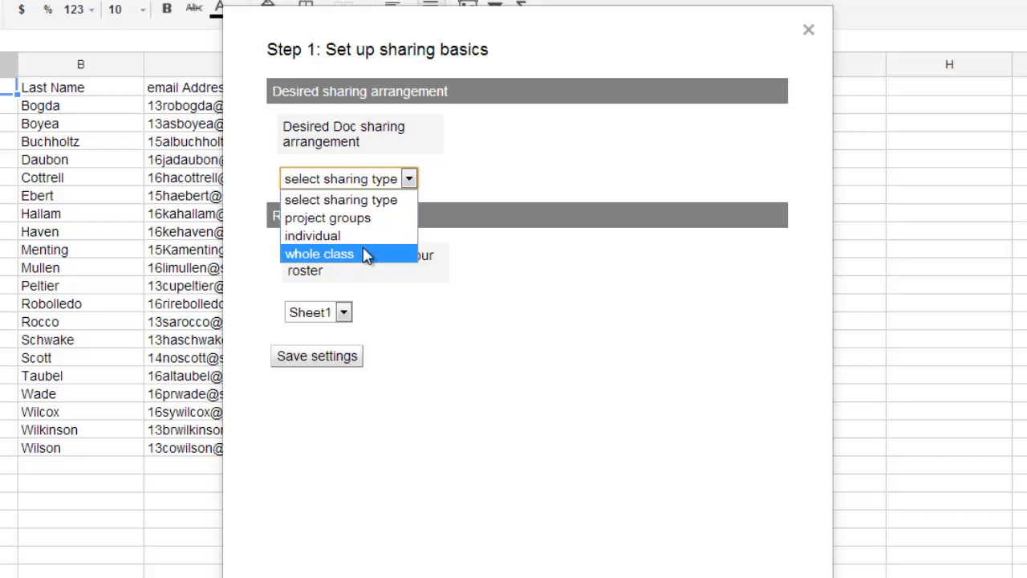
{"action": "left_click", "coordinate": [312, 234]}
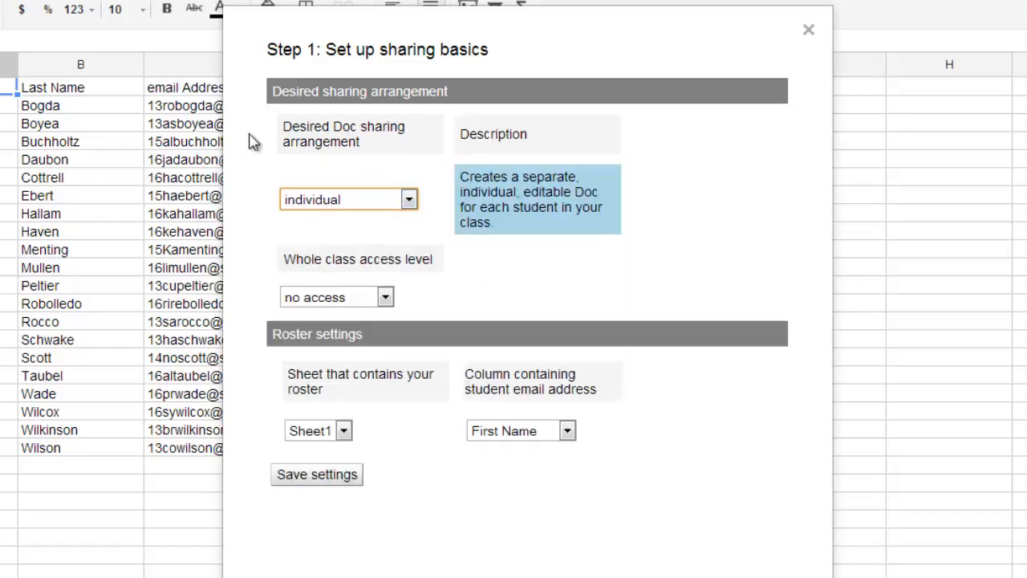
{"action": "mouse_move", "coordinate": [329, 212]}
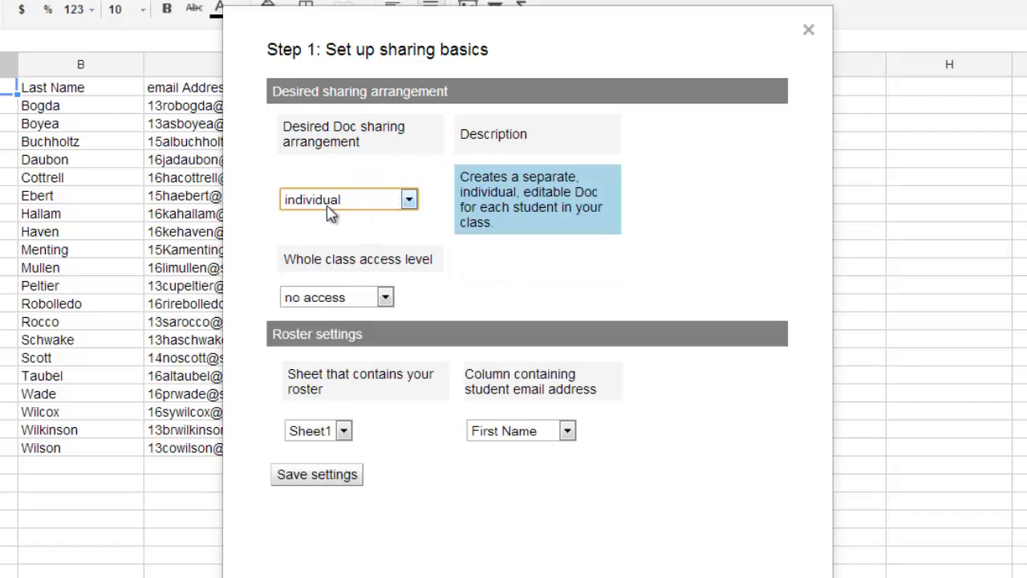
{"action": "mouse_move", "coordinate": [552, 183]}
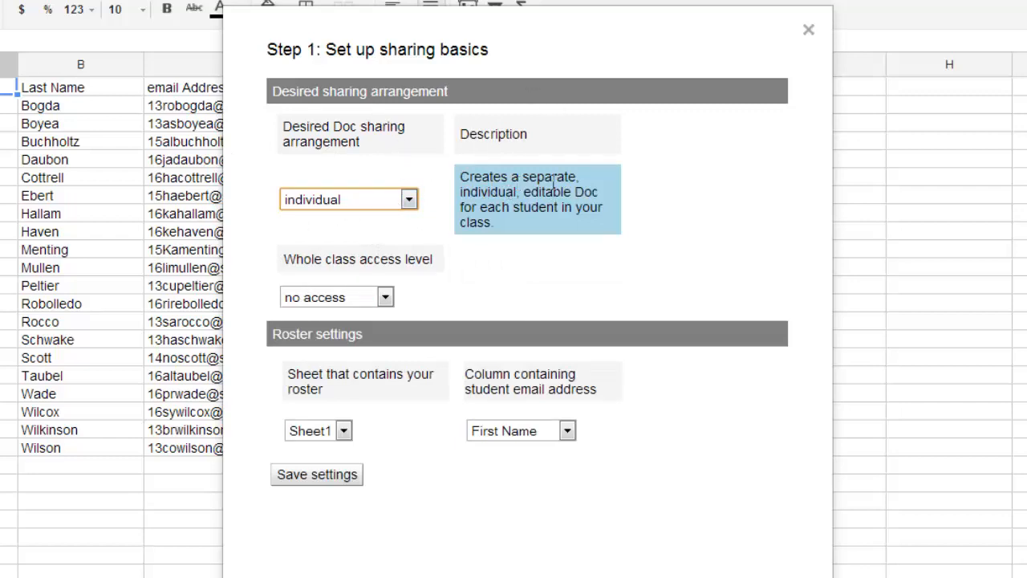
{"action": "mouse_move", "coordinate": [549, 215]}
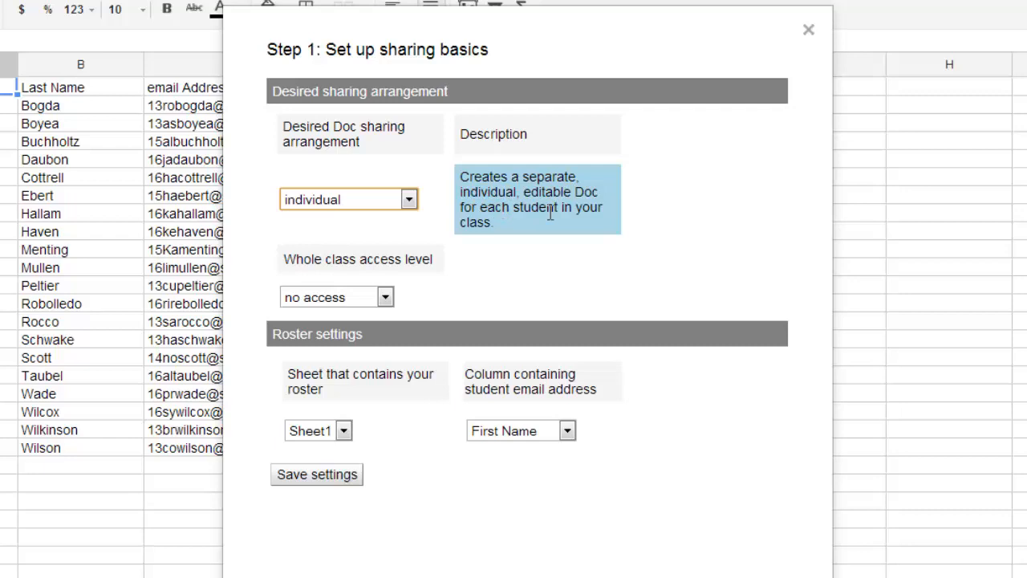
{"action": "mouse_move", "coordinate": [292, 260]}
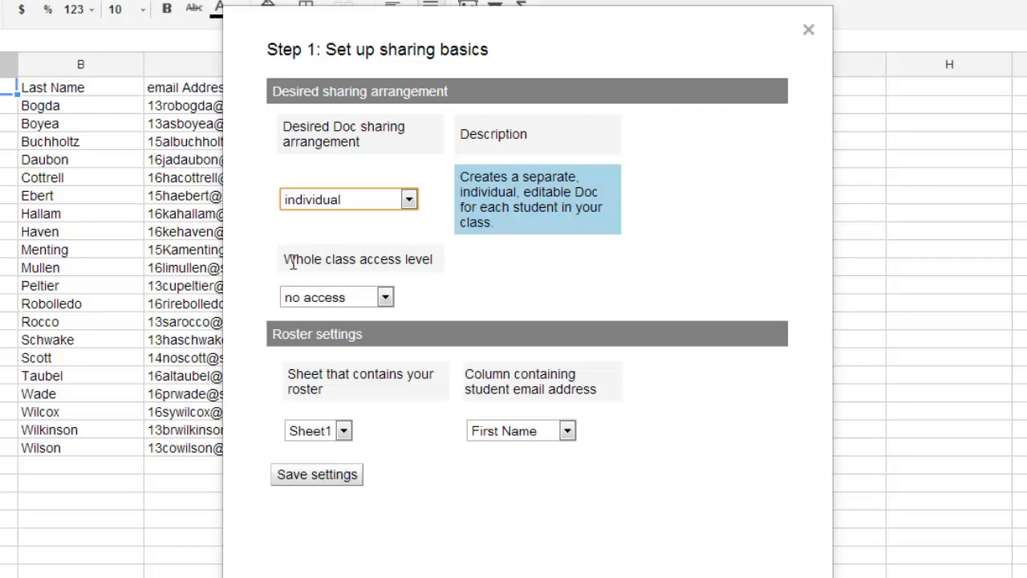
{"action": "mouse_move", "coordinate": [337, 274]}
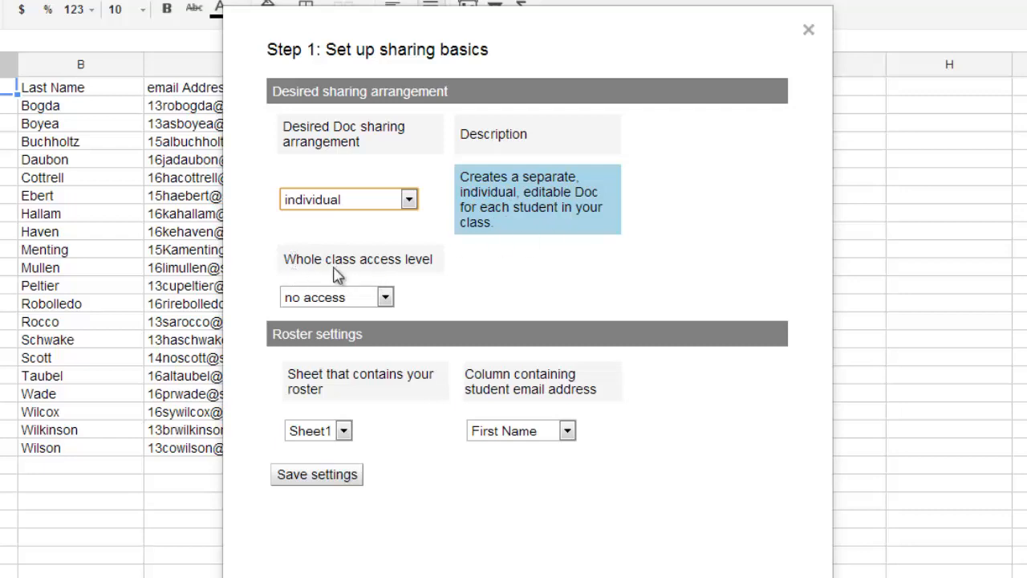
{"action": "mouse_move", "coordinate": [458, 276]}
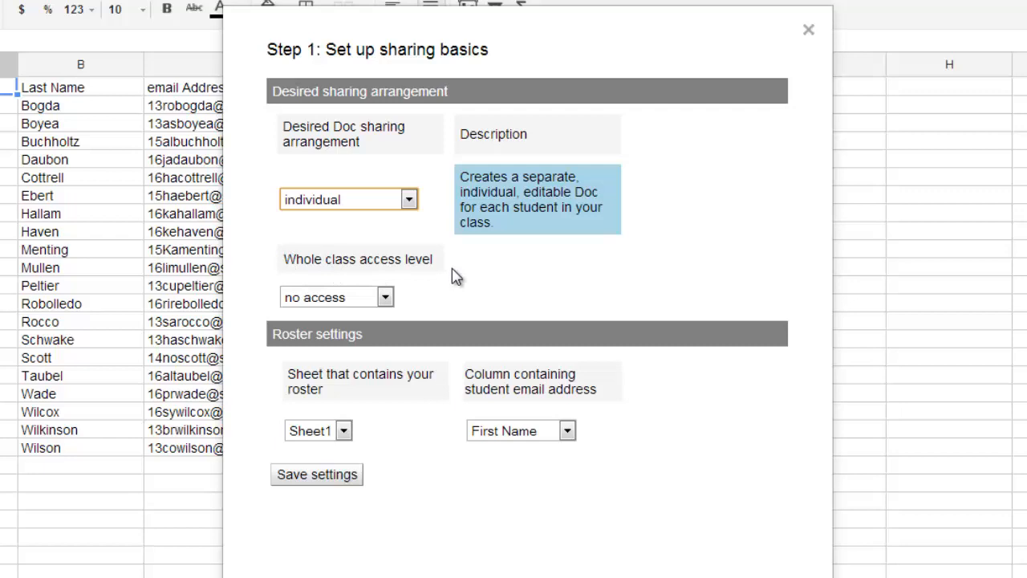
{"action": "mouse_move", "coordinate": [450, 292]}
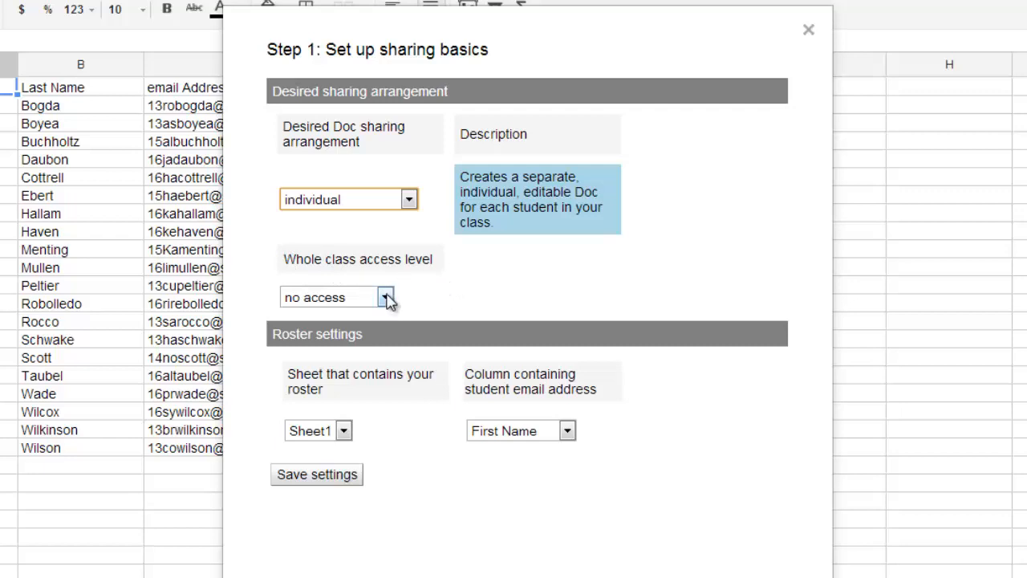
Keep whole class access at no access and take student emails from the email Address column.
{"action": "left_click", "coordinate": [387, 297]}
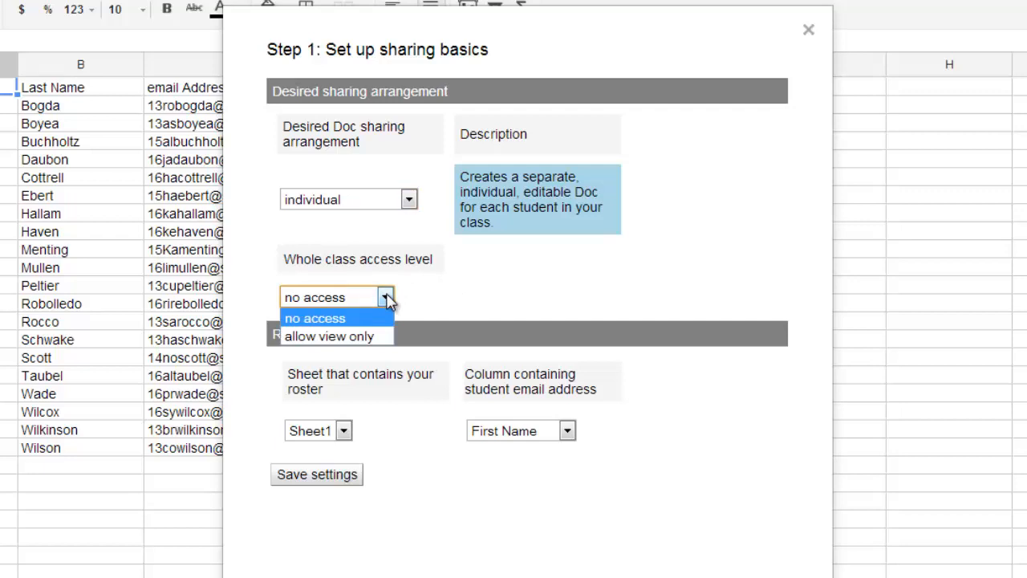
{"action": "left_click", "coordinate": [315, 318]}
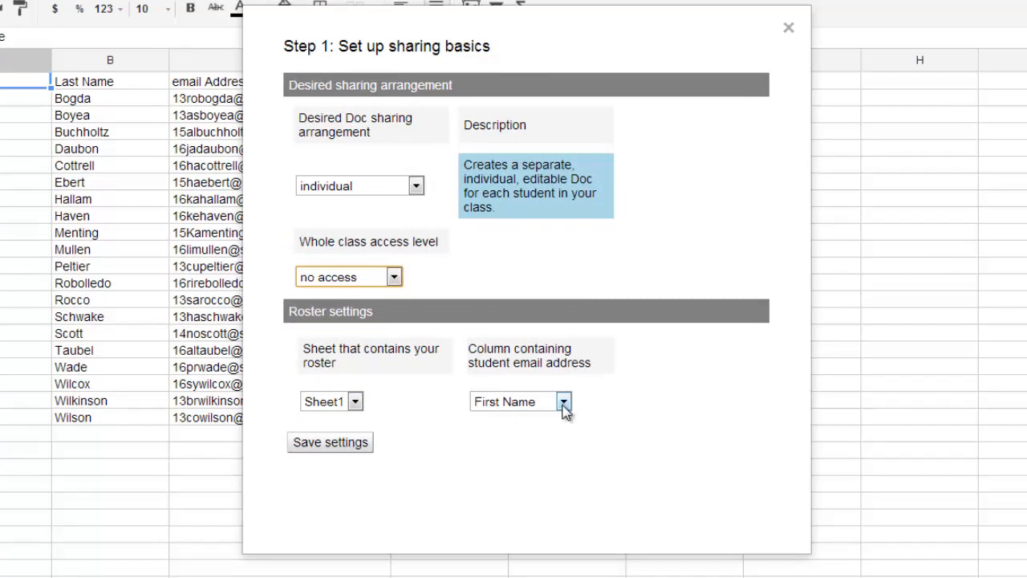
{"action": "left_click", "coordinate": [562, 401]}
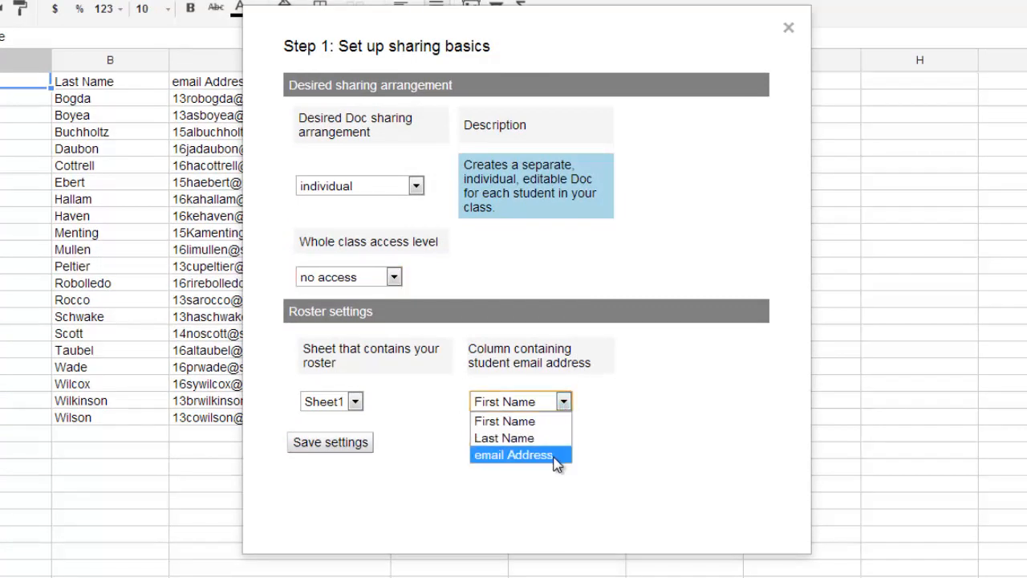
{"action": "left_click", "coordinate": [512, 456]}
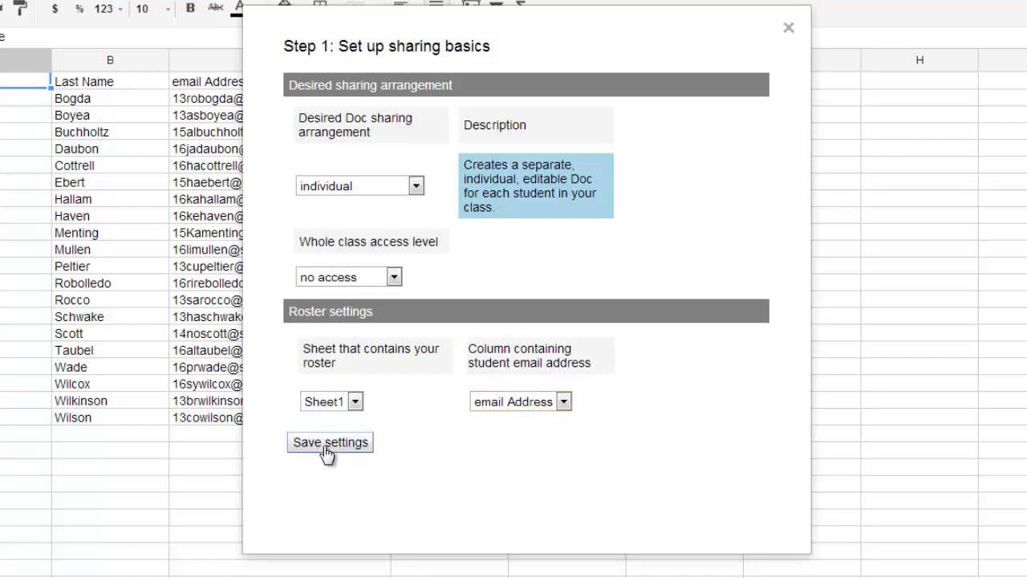
{"action": "mouse_move", "coordinate": [322, 471]}
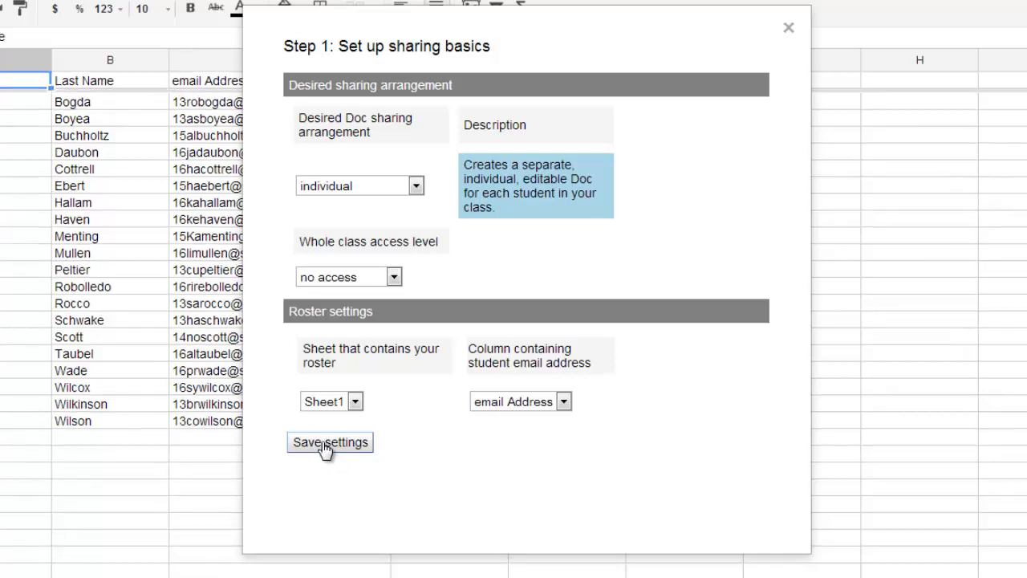
{"action": "mouse_move", "coordinate": [217, 217]}
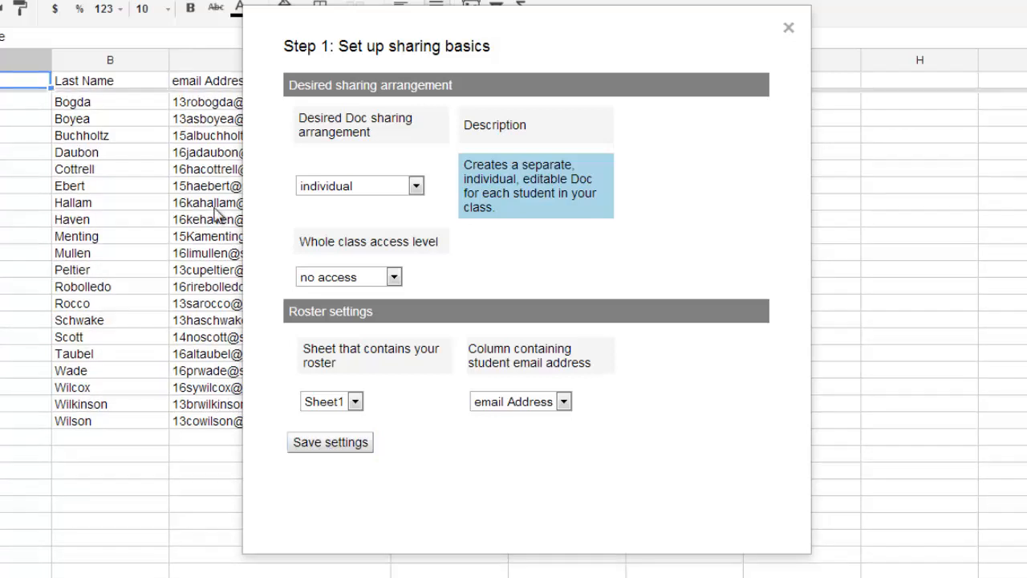
{"action": "mouse_move", "coordinate": [208, 83]}
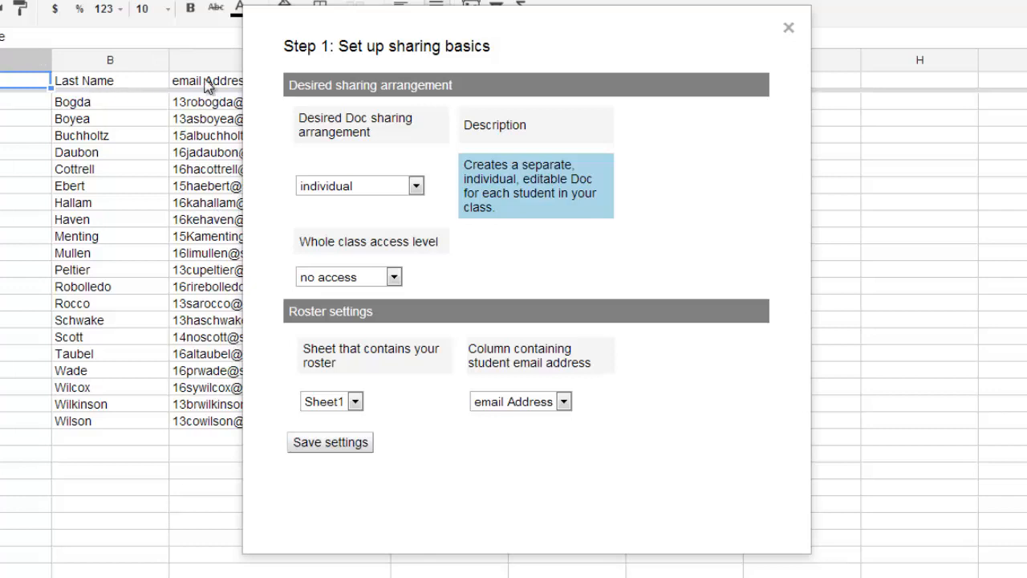
Save the sharing settings, then choose the Oh Henry! file from the Information Processing folder and save.
{"action": "left_click", "coordinate": [331, 443]}
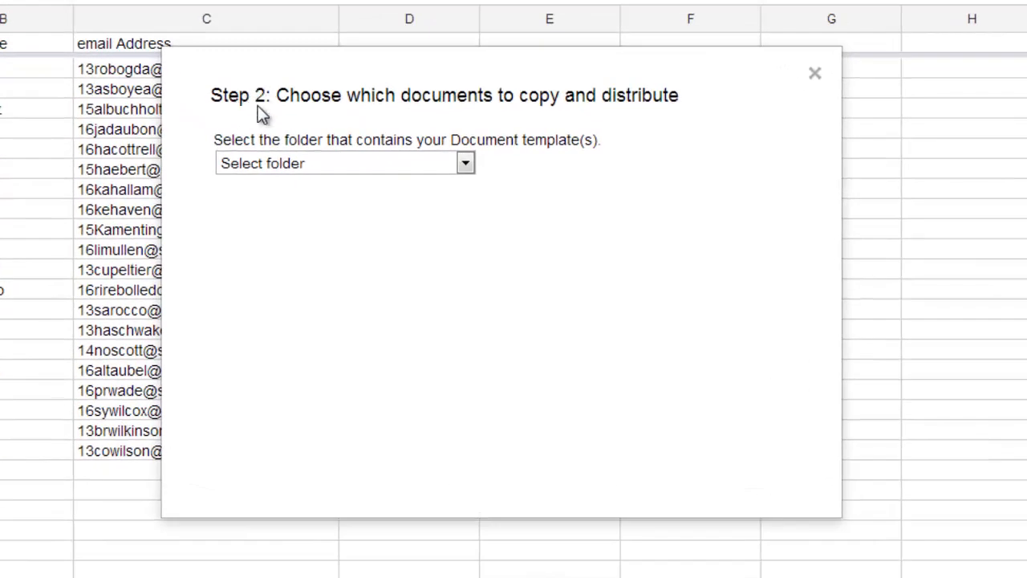
{"action": "mouse_move", "coordinate": [404, 138]}
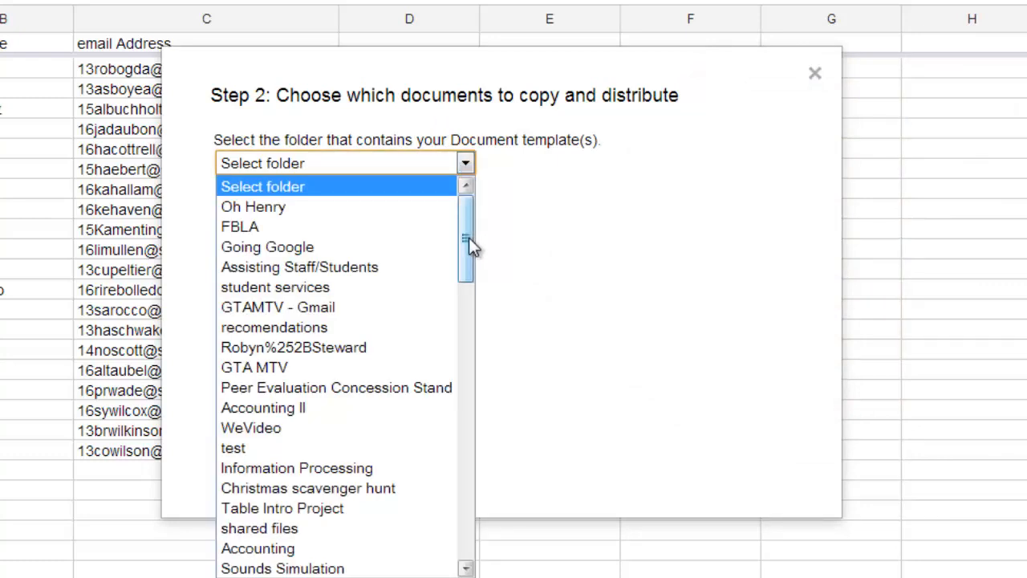
{"action": "scroll", "scroll_direction": "down", "scroll_amount": 3}
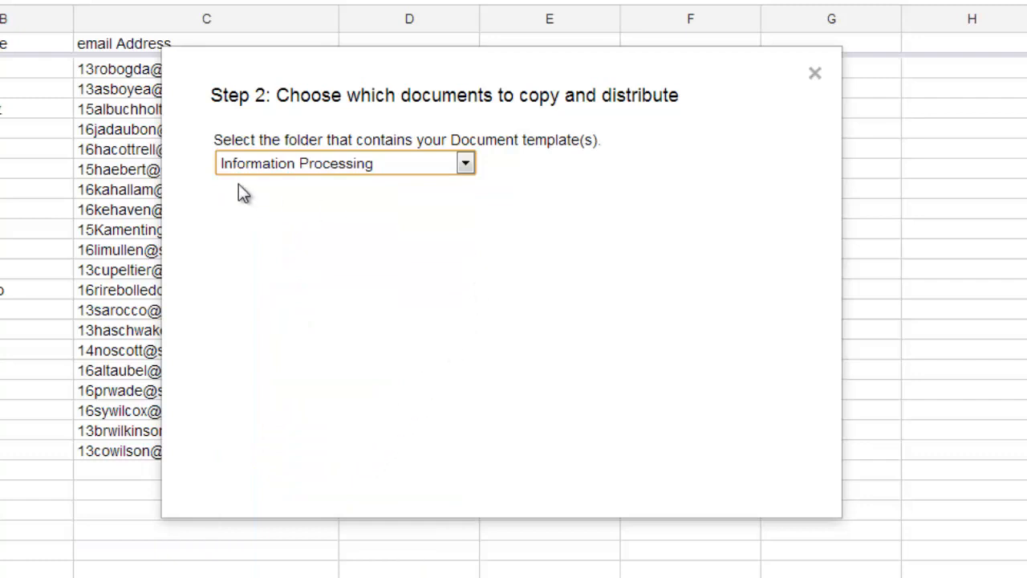
{"action": "mouse_move", "coordinate": [466, 164]}
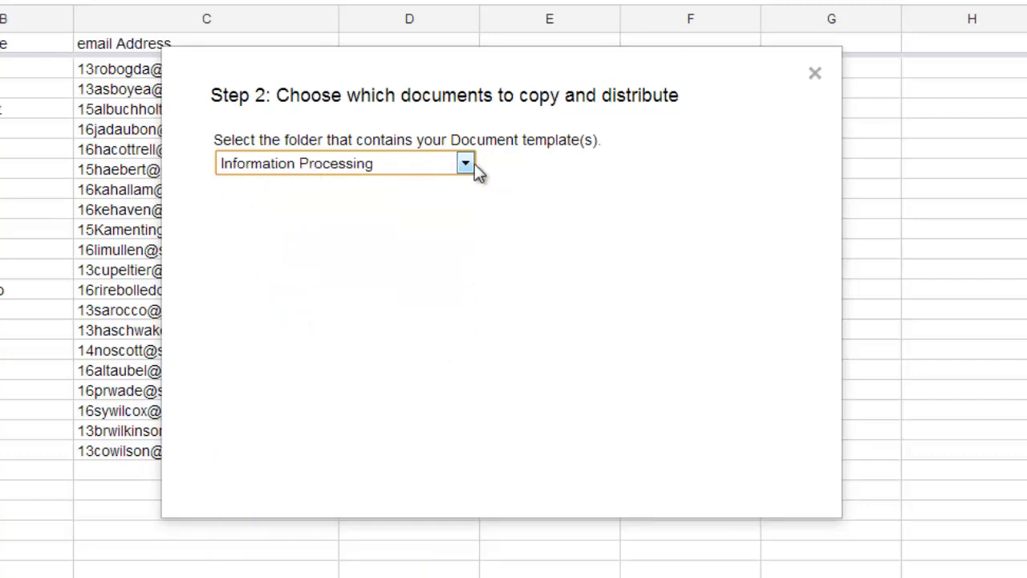
{"action": "left_click", "coordinate": [466, 163]}
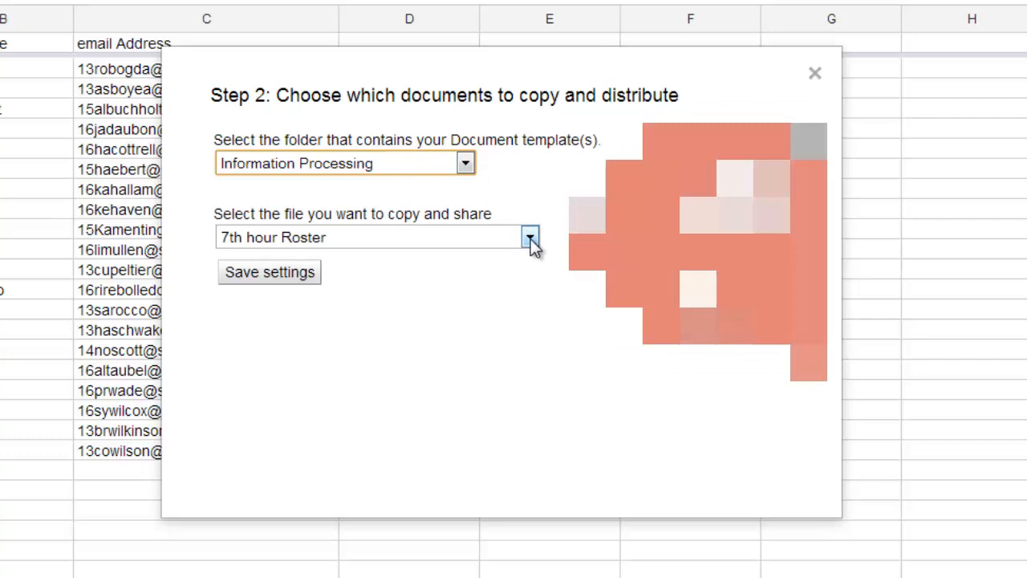
{"action": "left_click", "coordinate": [530, 236]}
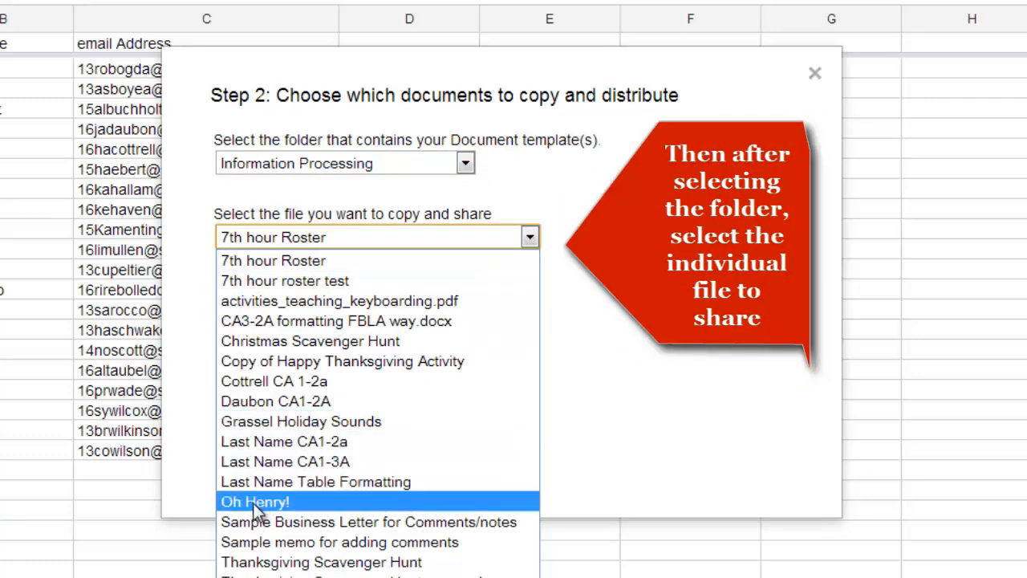
{"action": "left_click", "coordinate": [255, 500]}
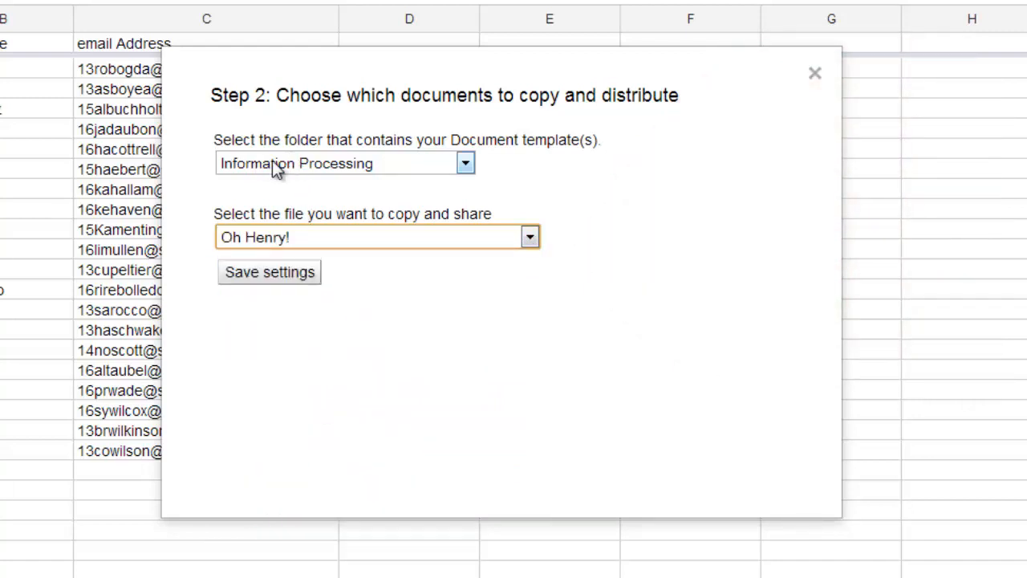
{"action": "mouse_move", "coordinate": [288, 184]}
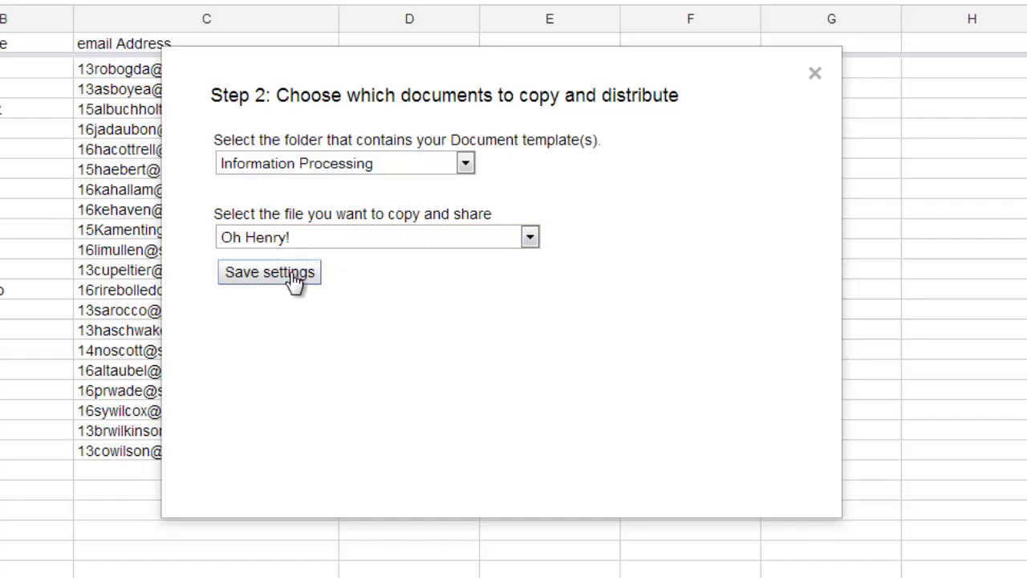
{"action": "left_click", "coordinate": [269, 273]}
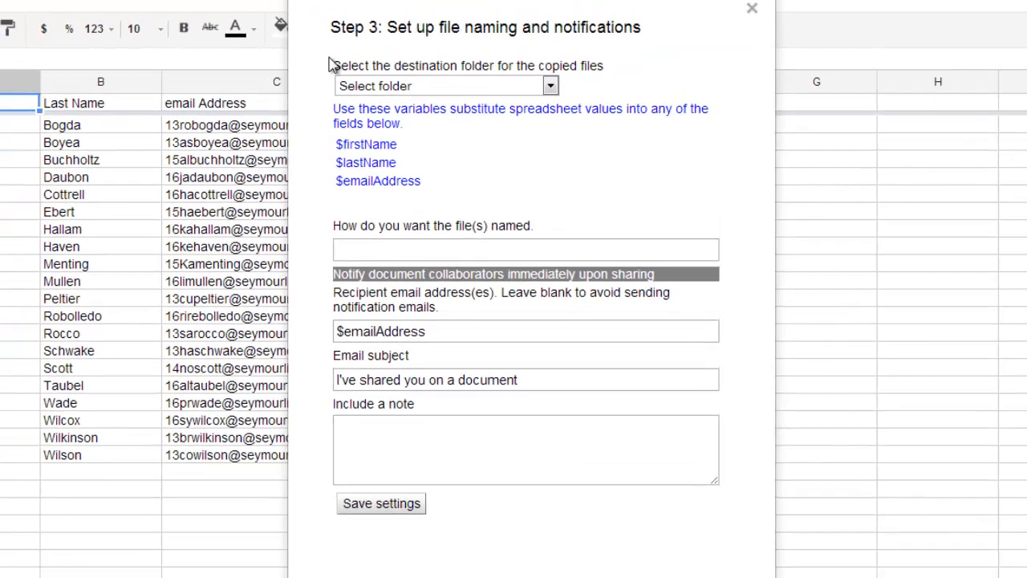
{"action": "mouse_move", "coordinate": [384, 71]}
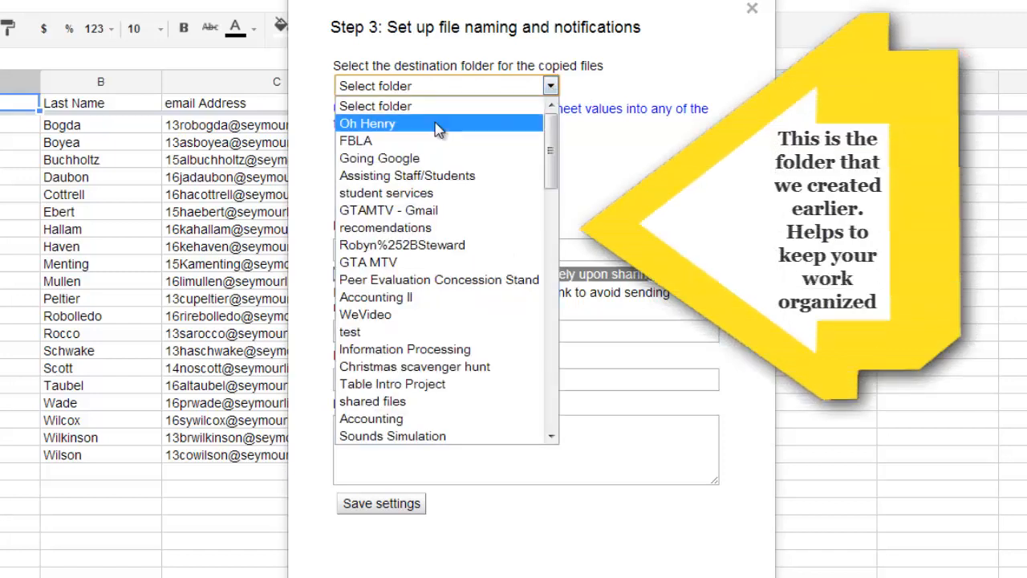
{"action": "mouse_move", "coordinate": [386, 142]}
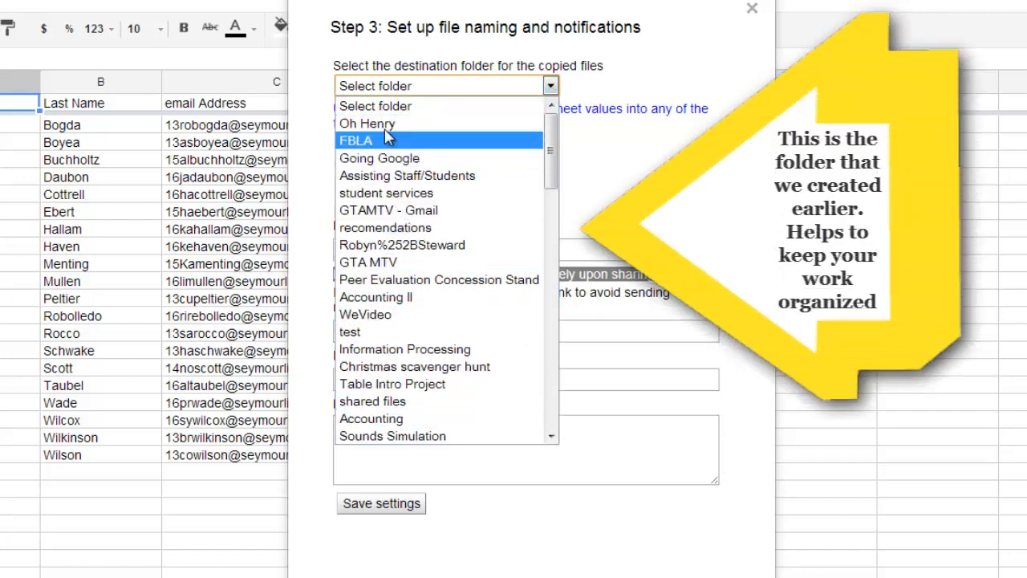
{"action": "mouse_move", "coordinate": [366, 122]}
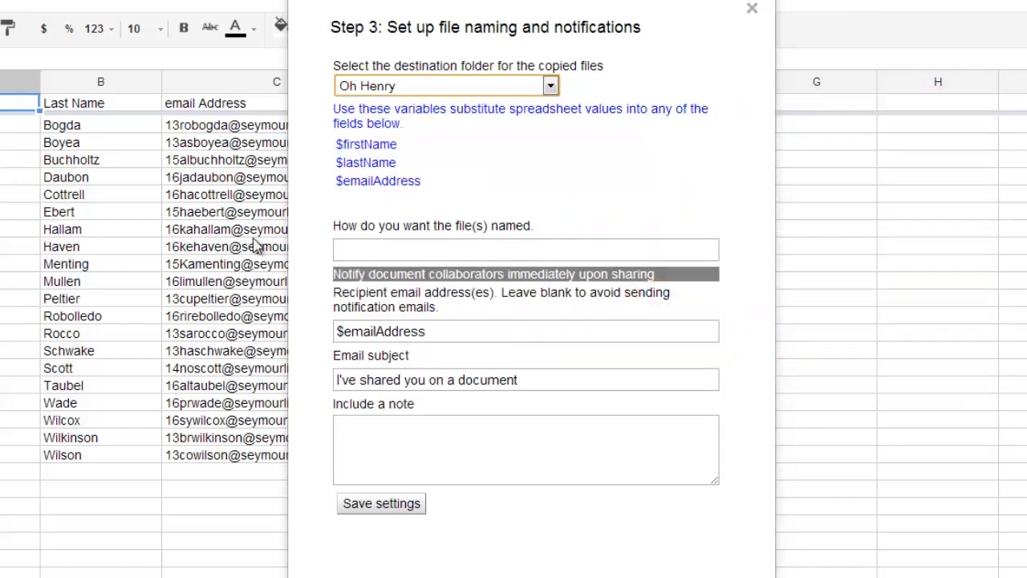
{"action": "mouse_move", "coordinate": [586, 242]}
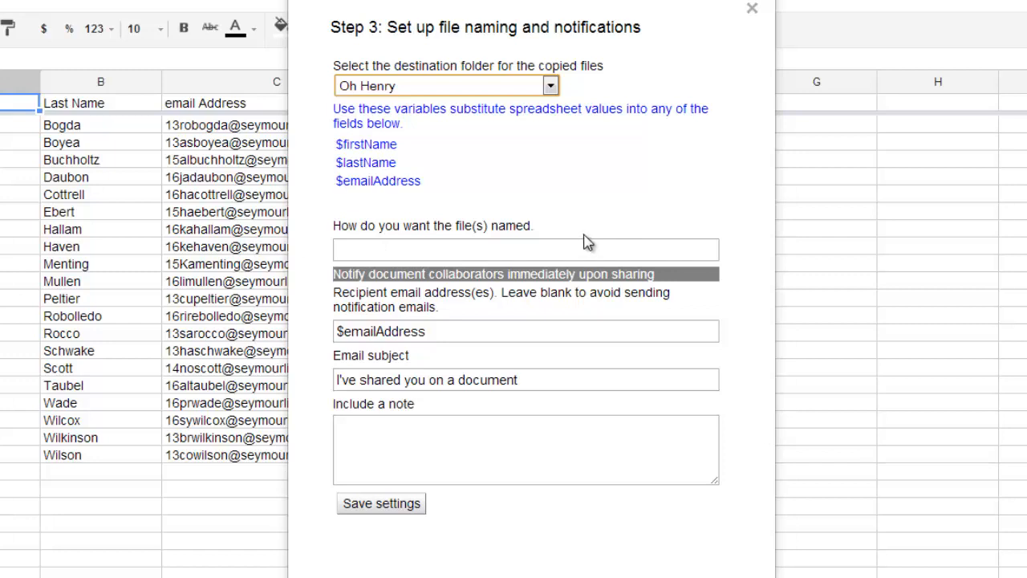
{"action": "mouse_move", "coordinate": [586, 215]}
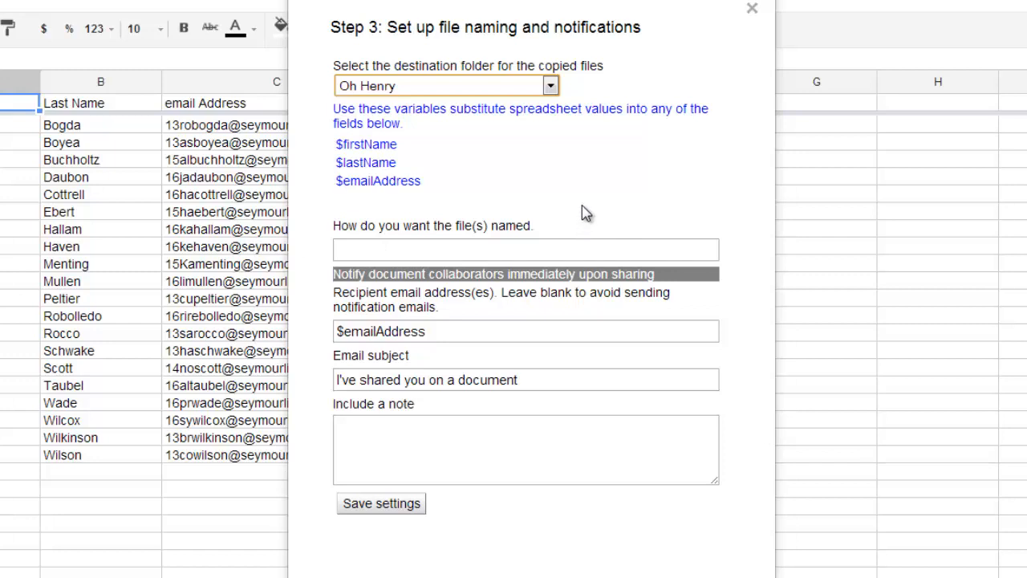
{"action": "mouse_move", "coordinate": [565, 207]}
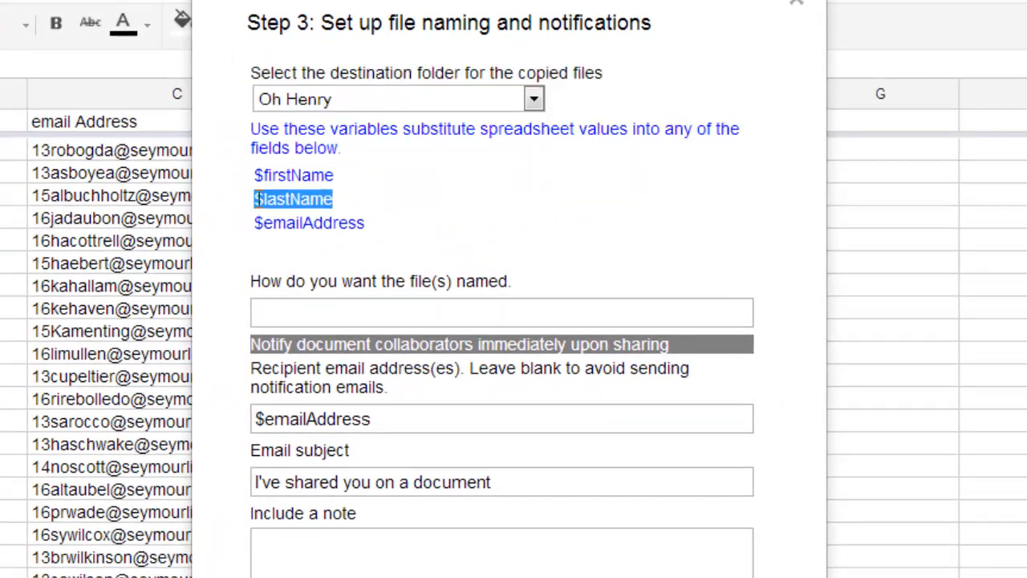
{"action": "mouse_move", "coordinate": [425, 260]}
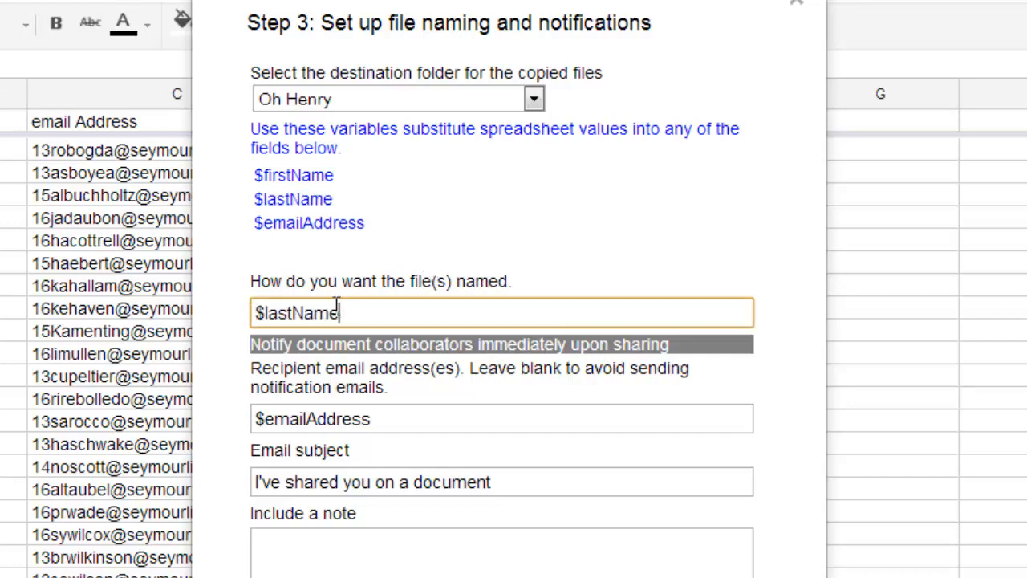
{"action": "mouse_move", "coordinate": [425, 298]}
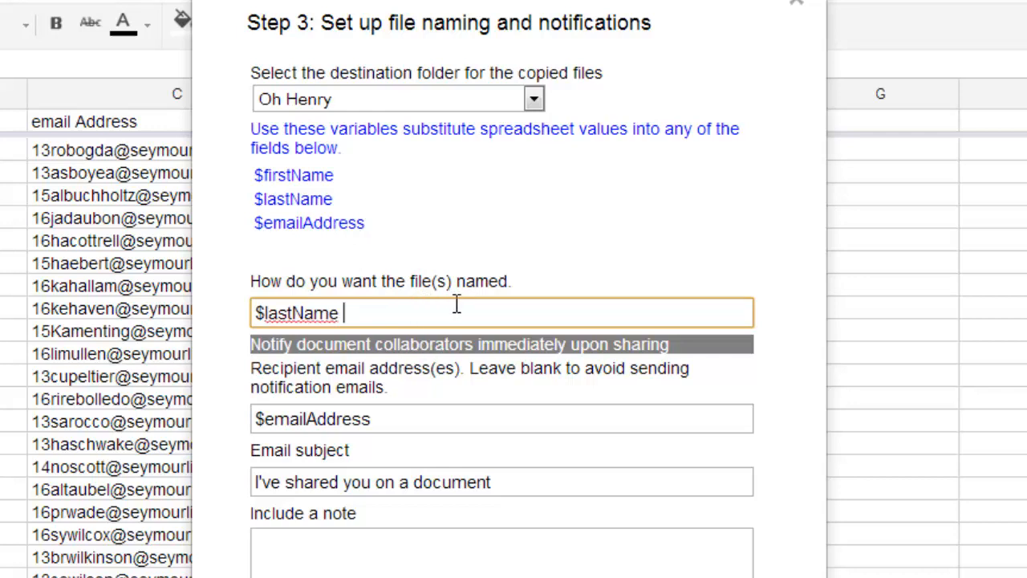
Name each copied file '$lastName Oh Henry' with notifications sent to $emailAddress.
{"action": "type", "text": "Oh Henry"}
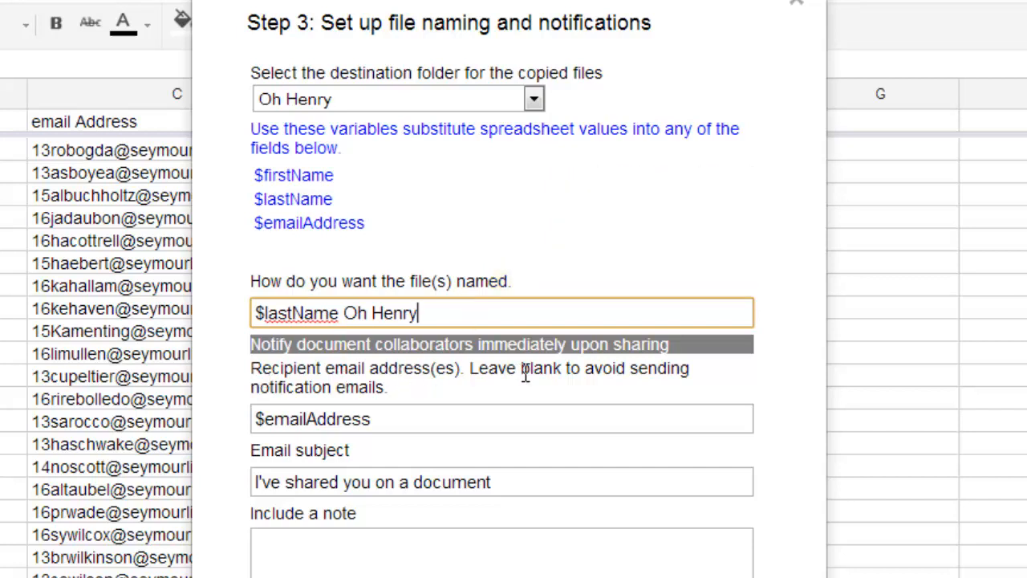
{"action": "mouse_move", "coordinate": [350, 387]}
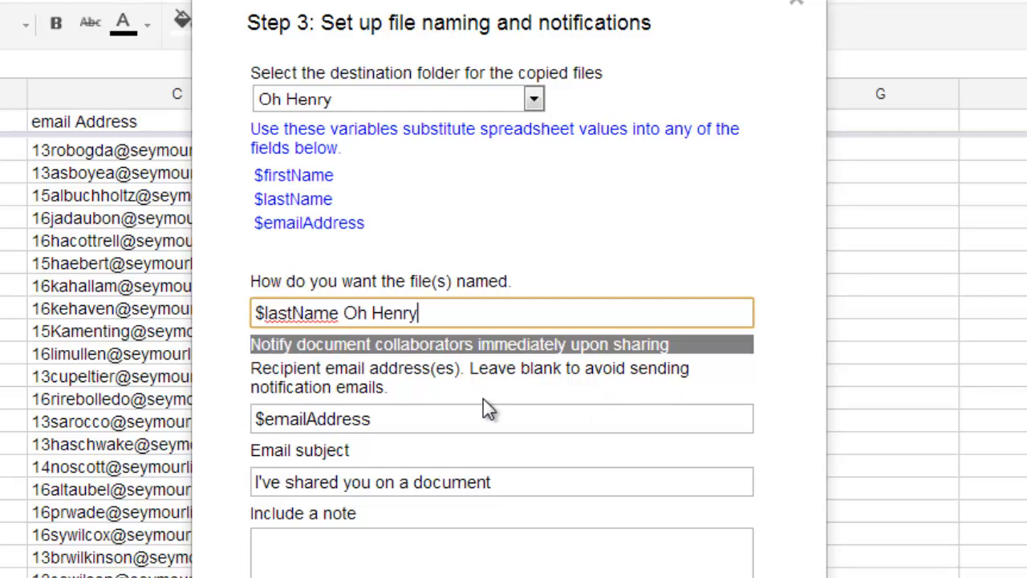
{"action": "left_click", "coordinate": [402, 419]}
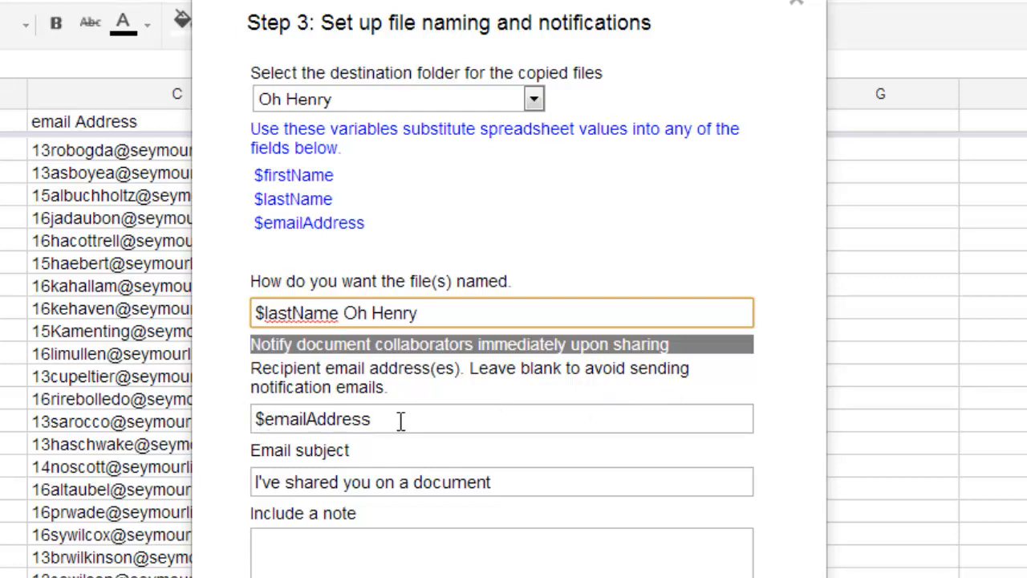
{"action": "scroll", "scroll_direction": "down", "scroll_amount": 3}
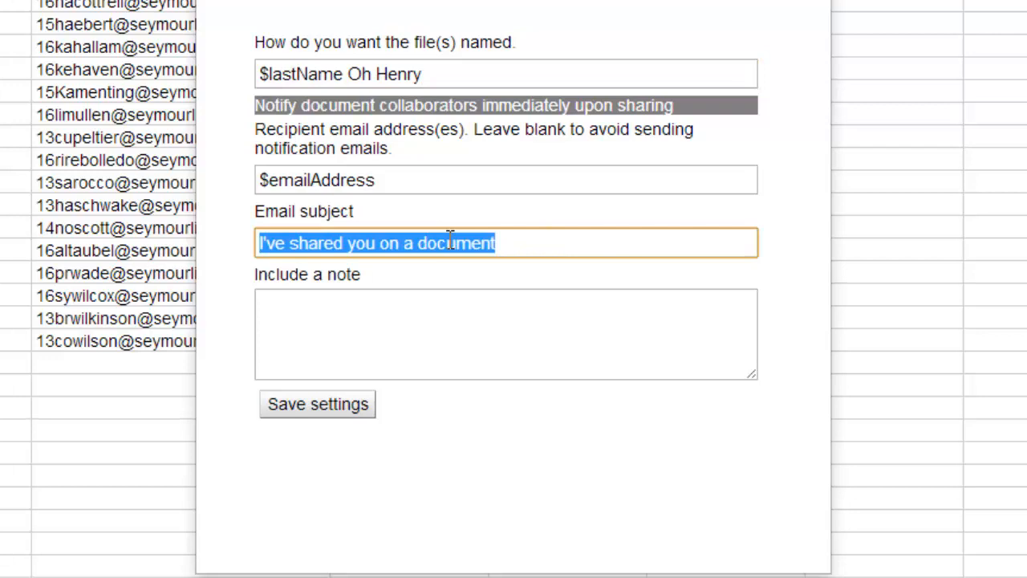
Set the email subject to 'Directions for Class Project on Monday, January 14'.
{"action": "type", "text": "Dio"}
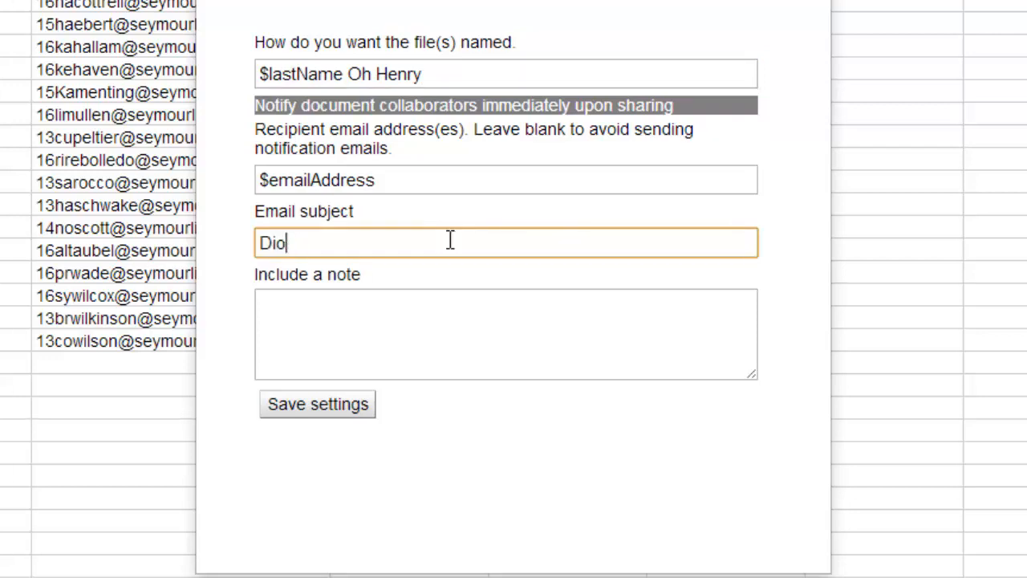
{"action": "type", "text": "Directions for"}
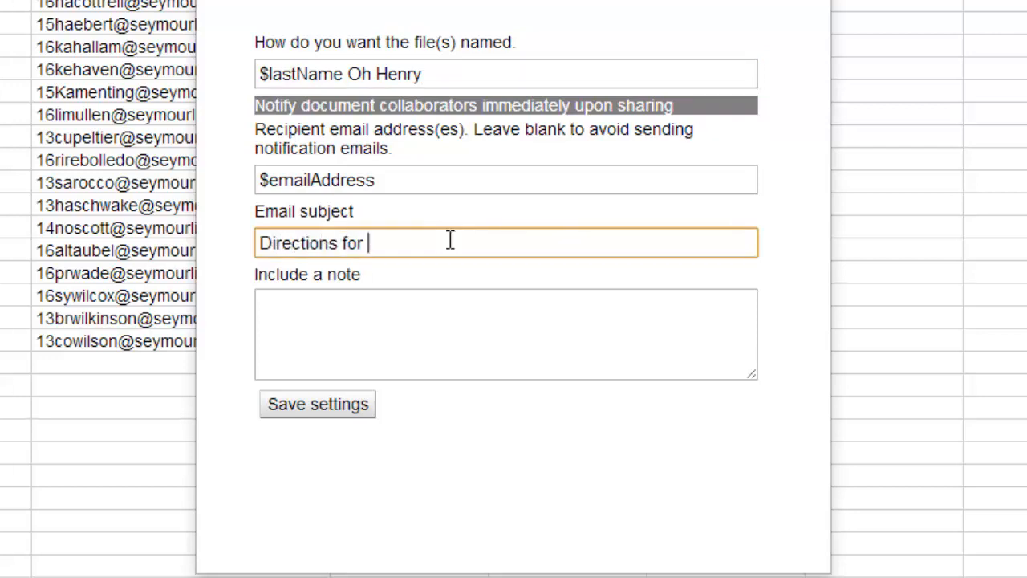
{"action": "type", "text": "Class"}
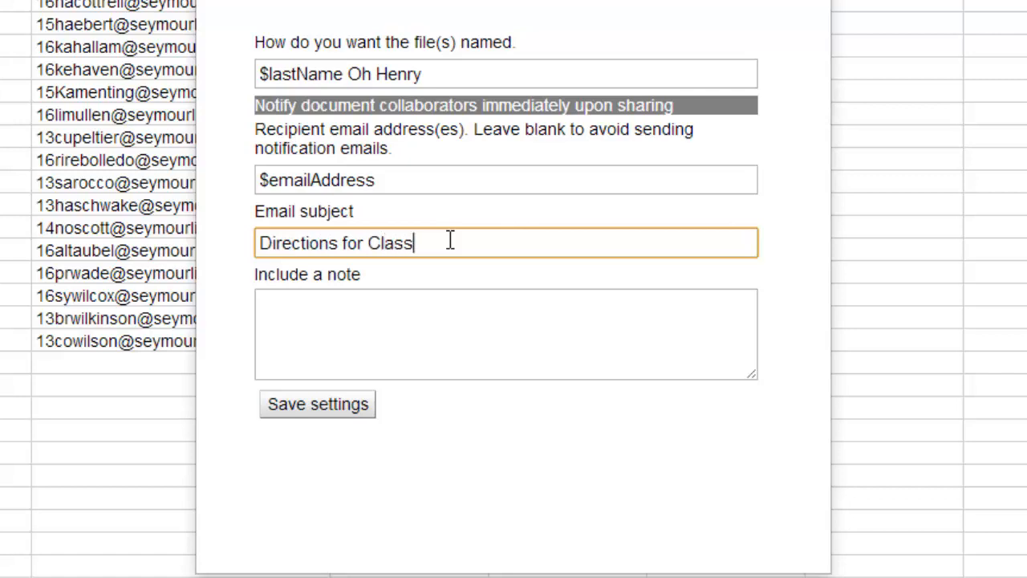
{"action": "type", "text": "Project"}
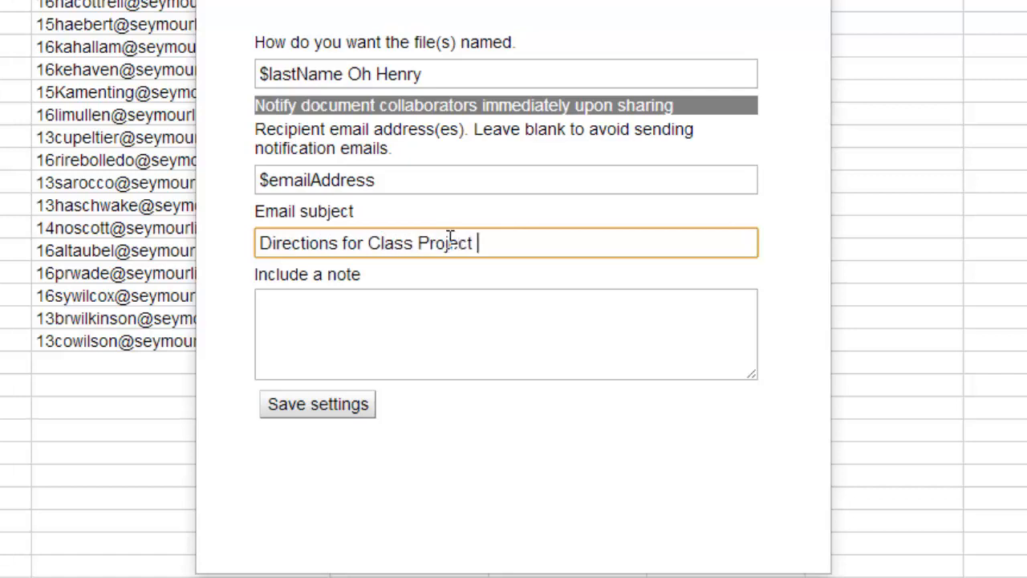
{"action": "type", "text": "on Monday, Janaury"}
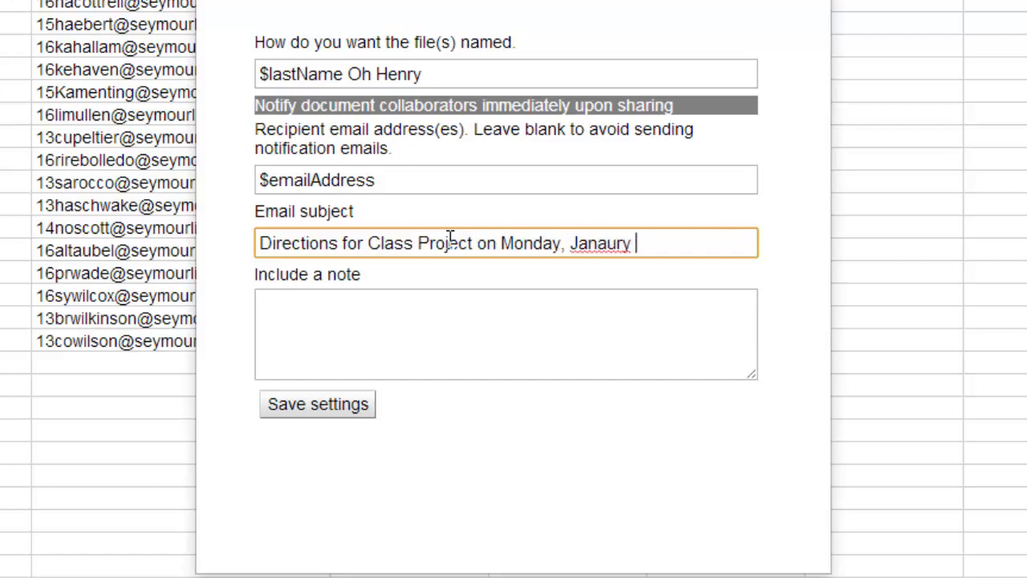
{"action": "type", "text": "14"}
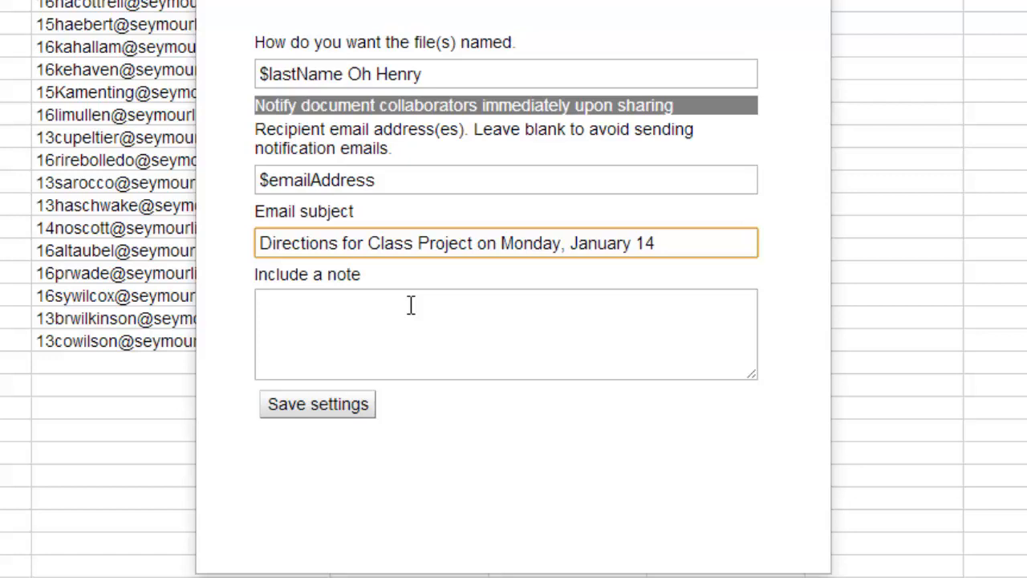
Add a note explaining Monday's class project directions and formatting expectations.
{"action": "left_click", "coordinate": [506, 332]}
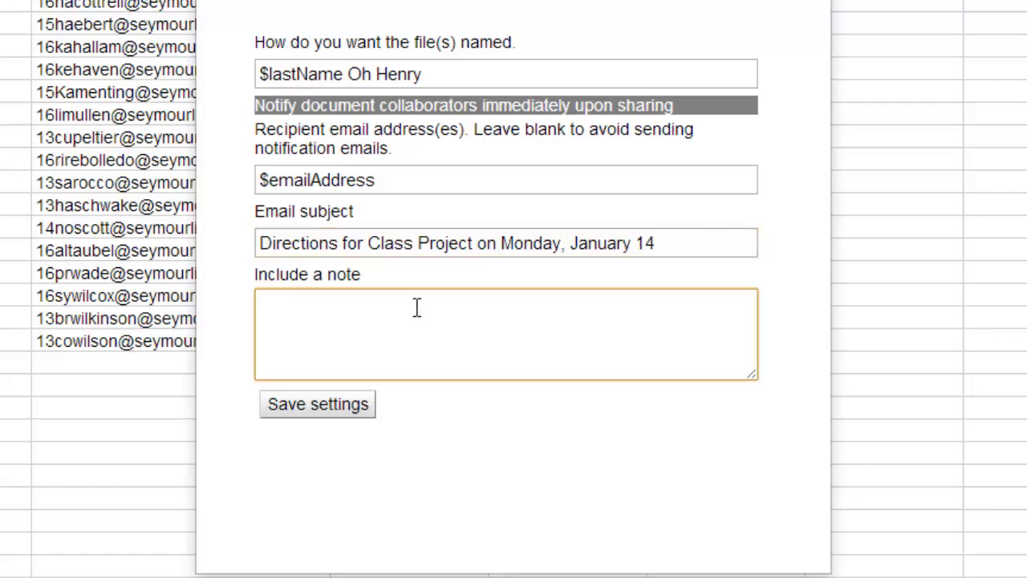
{"action": "mouse_move", "coordinate": [313, 290]}
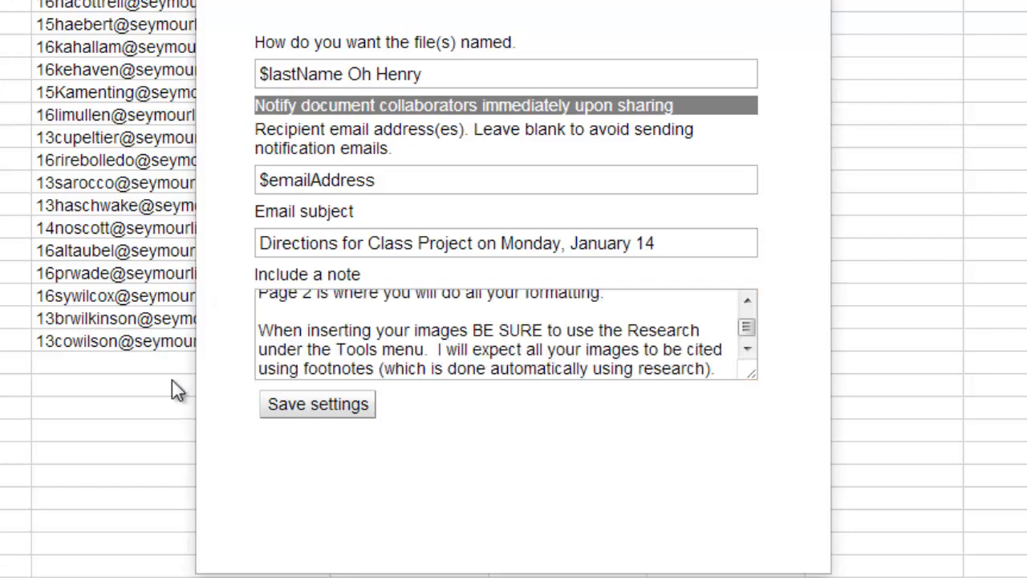
{"action": "left_click", "coordinate": [746, 301]}
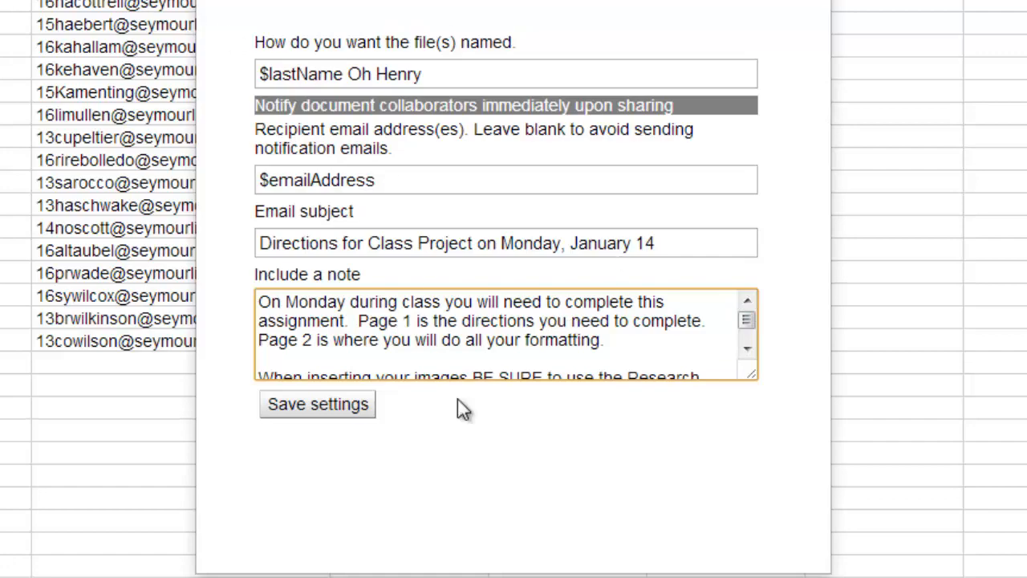
{"action": "scroll", "scroll_direction": "up", "scroll_amount": 3}
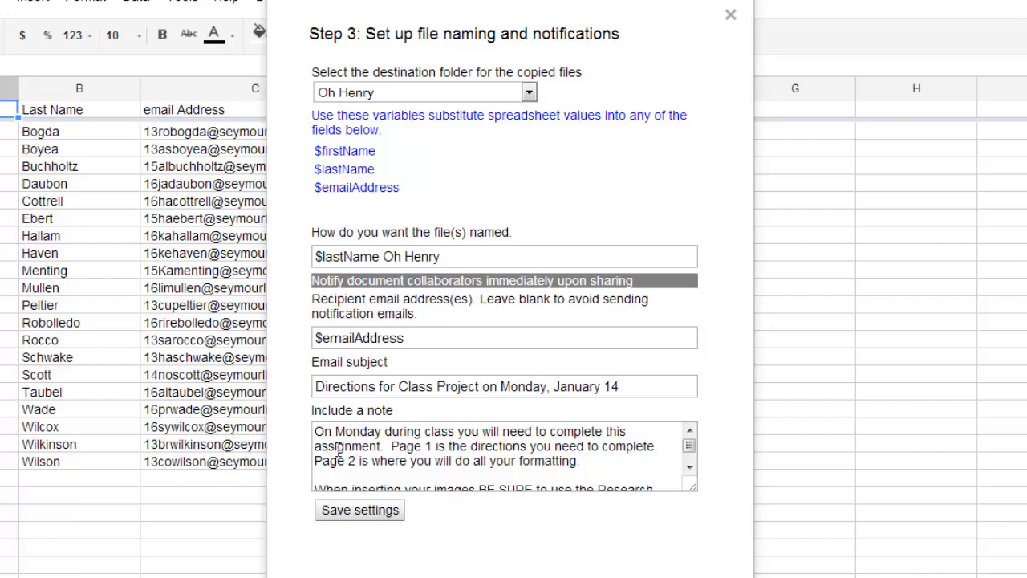
{"action": "mouse_move", "coordinate": [495, 453]}
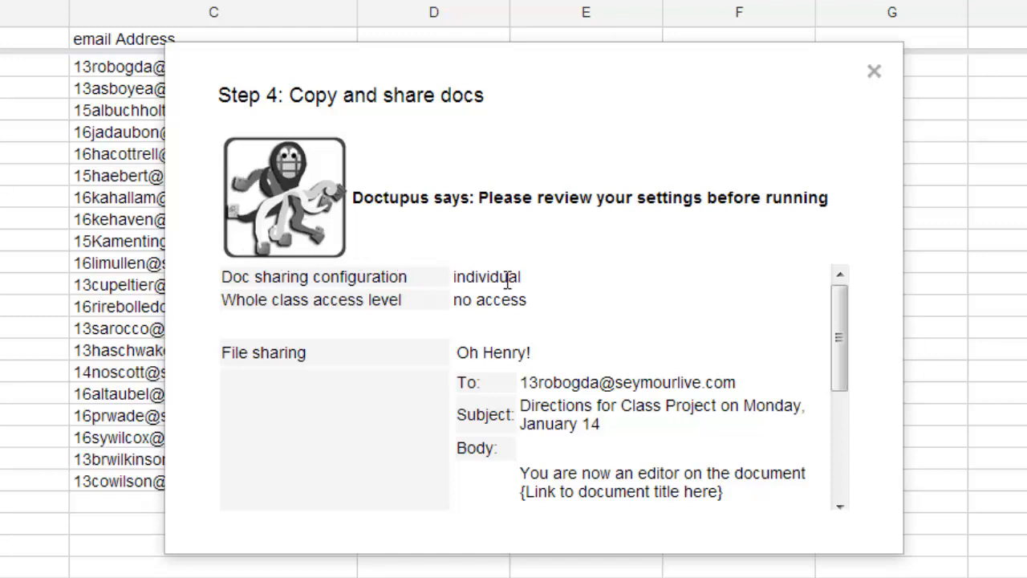
{"action": "mouse_move", "coordinate": [715, 306]}
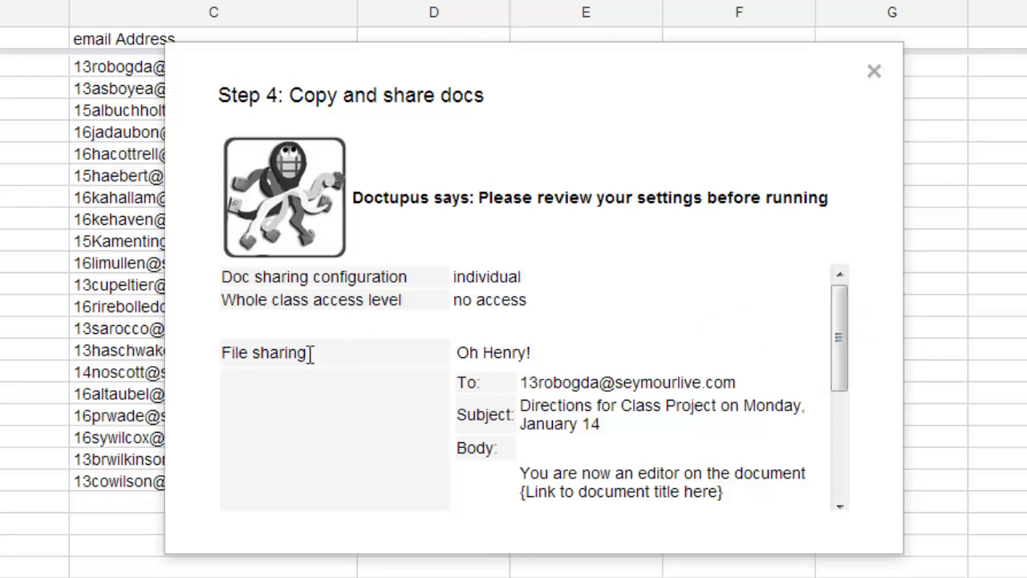
{"action": "mouse_move", "coordinate": [607, 363]}
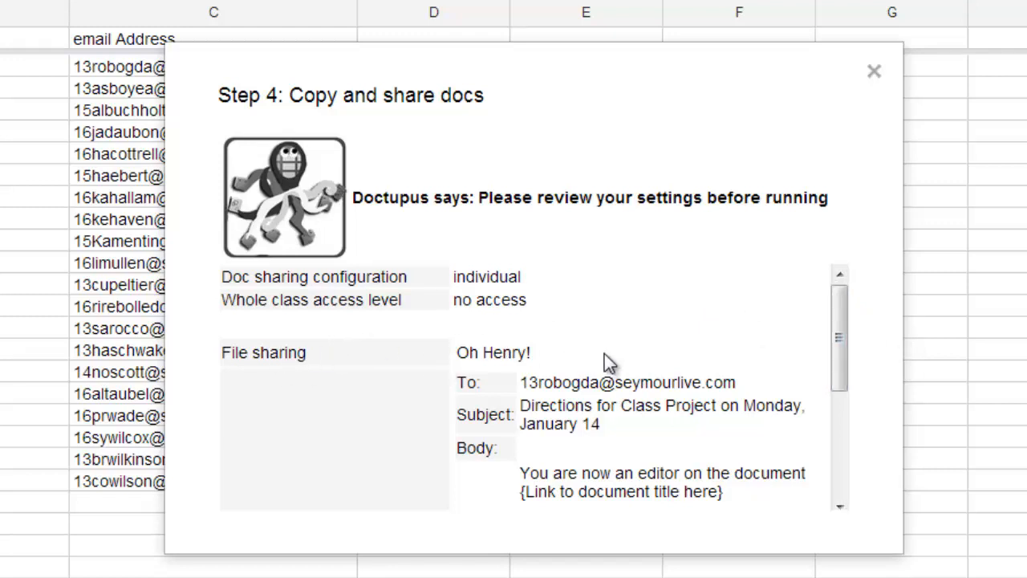
Scroll through the Step 4 settings review and sample notification email.
{"action": "scroll", "scroll_direction": "down", "scroll_amount": 3}
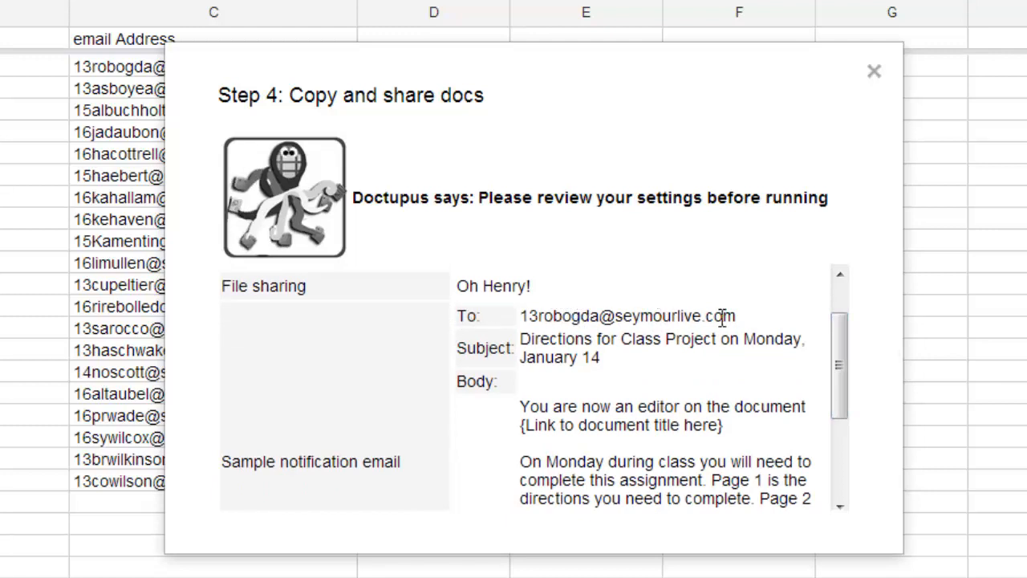
{"action": "mouse_move", "coordinate": [799, 398]}
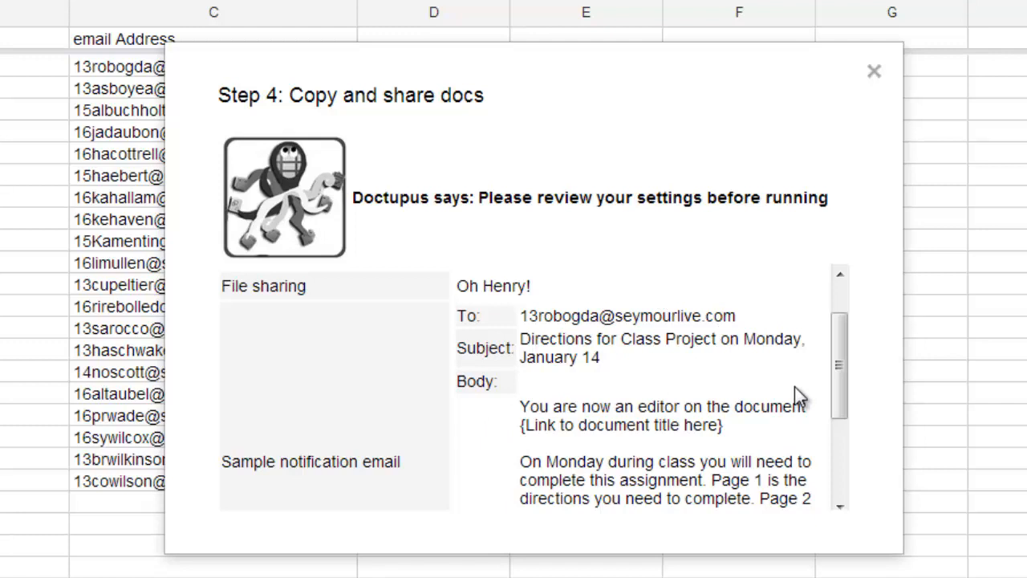
{"action": "scroll", "scroll_direction": "down", "scroll_amount": 3}
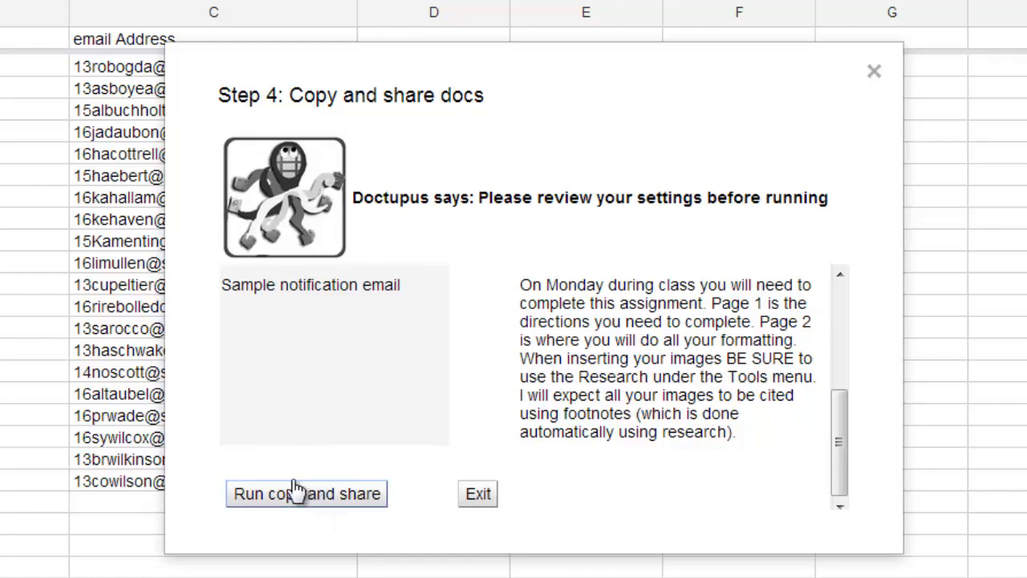
{"action": "mouse_move", "coordinate": [335, 474]}
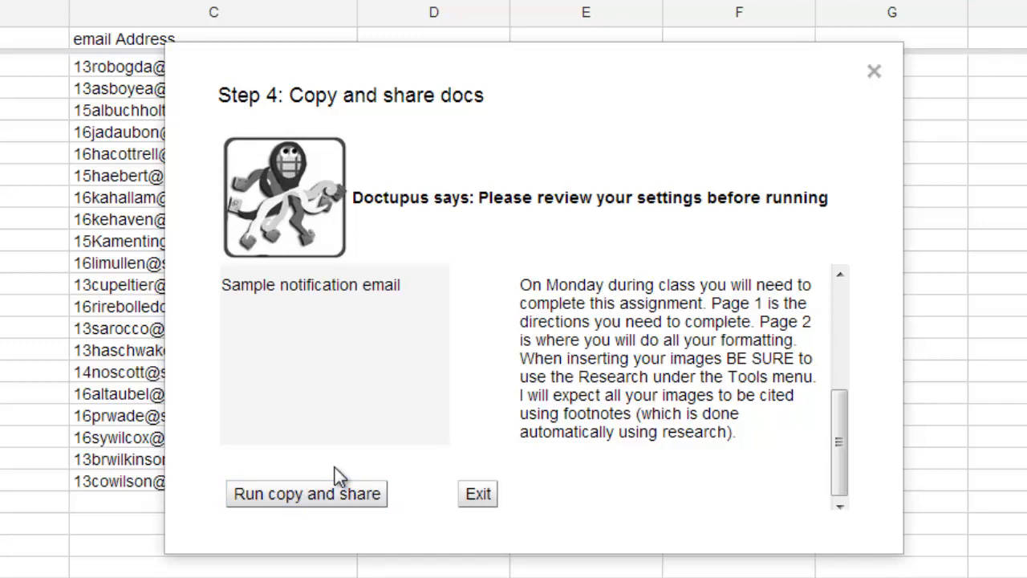
{"action": "mouse_move", "coordinate": [169, 506]}
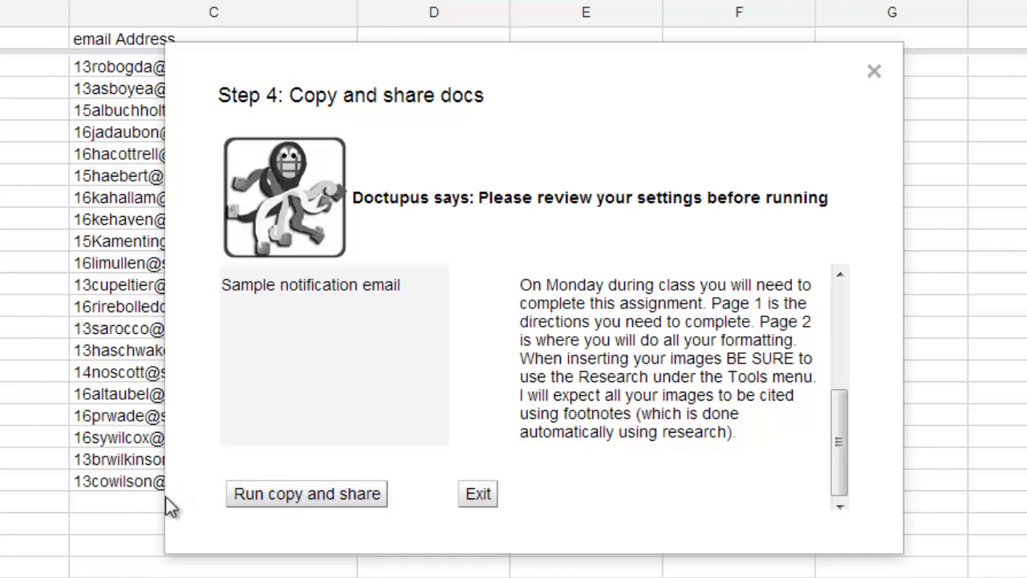
{"action": "mouse_move", "coordinate": [202, 504]}
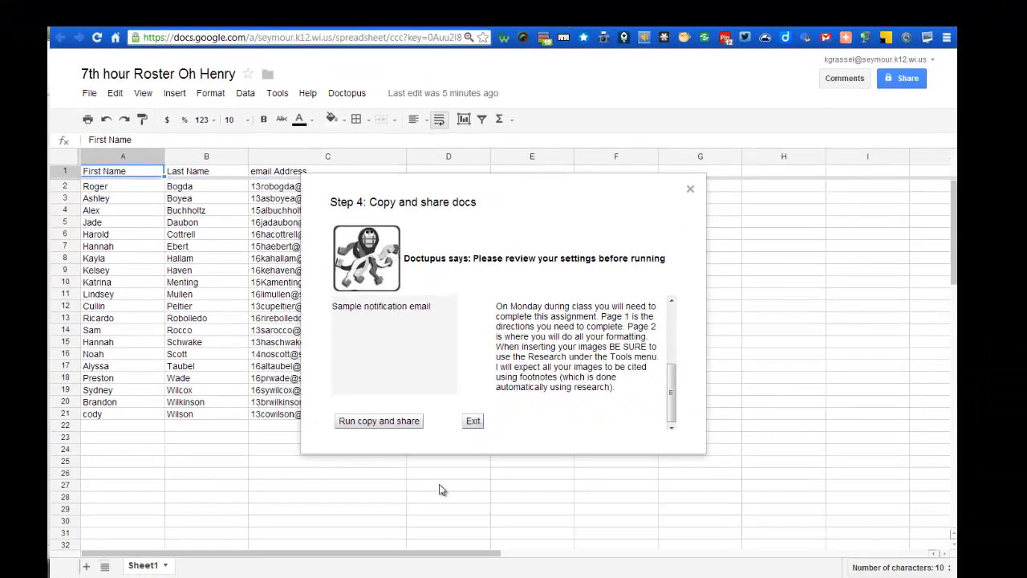
Exit the Step 4 review, then choose Step 4: Copy and share docs from the Doctopus menu.
{"action": "left_click", "coordinate": [472, 421]}
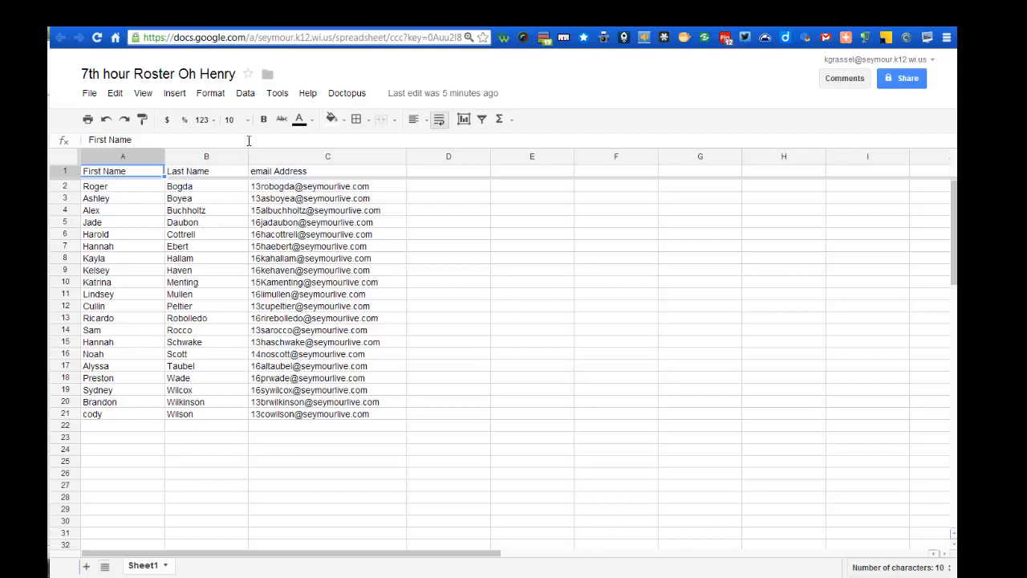
{"action": "mouse_move", "coordinate": [239, 154]}
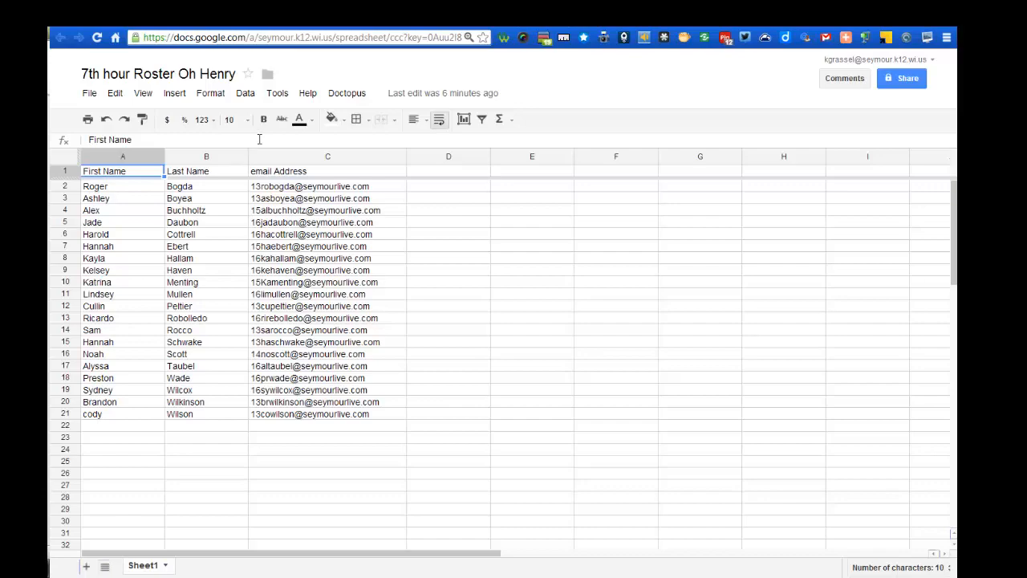
{"action": "mouse_move", "coordinate": [267, 91]}
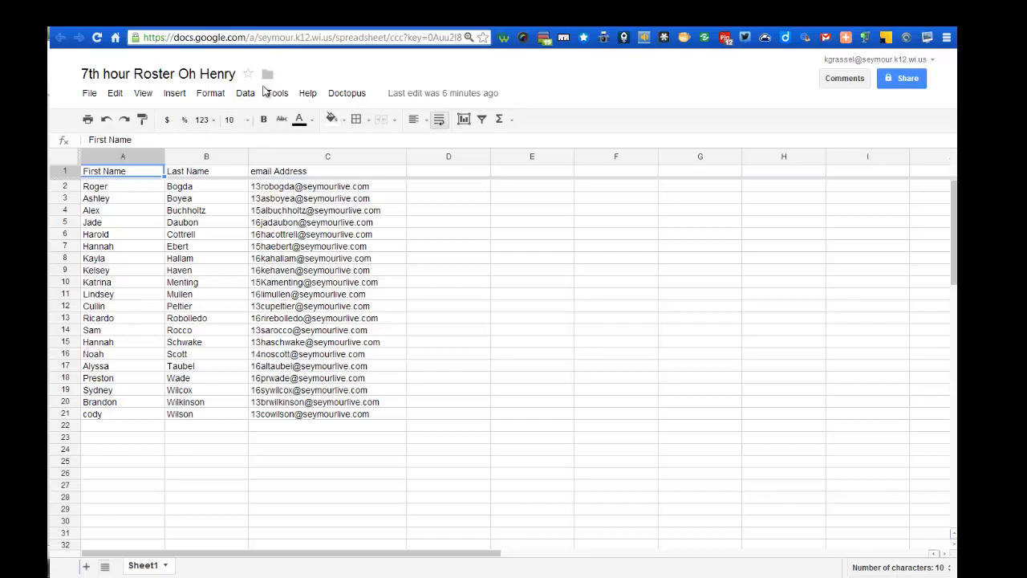
{"action": "left_click", "coordinate": [347, 93]}
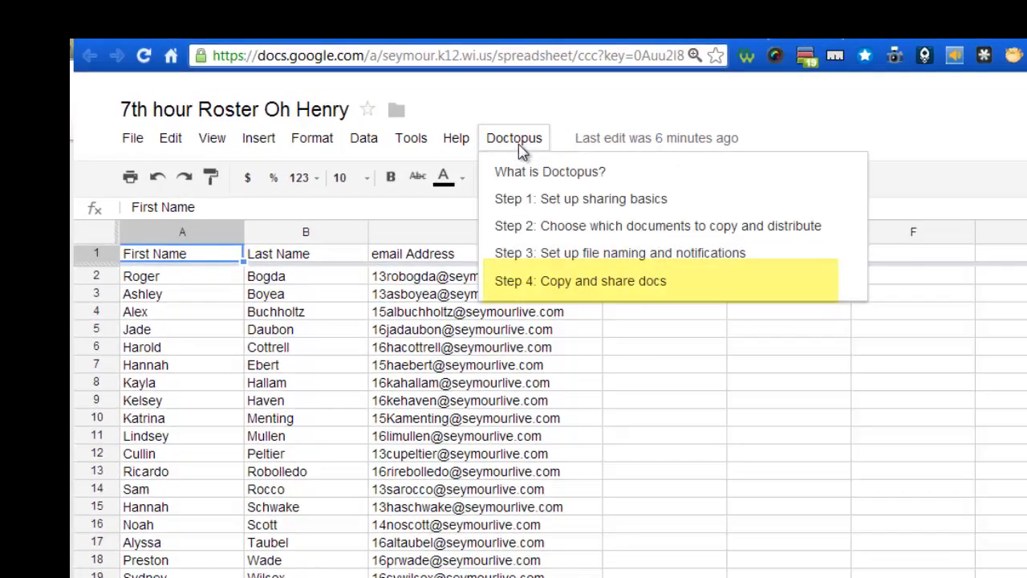
{"action": "mouse_move", "coordinate": [544, 289]}
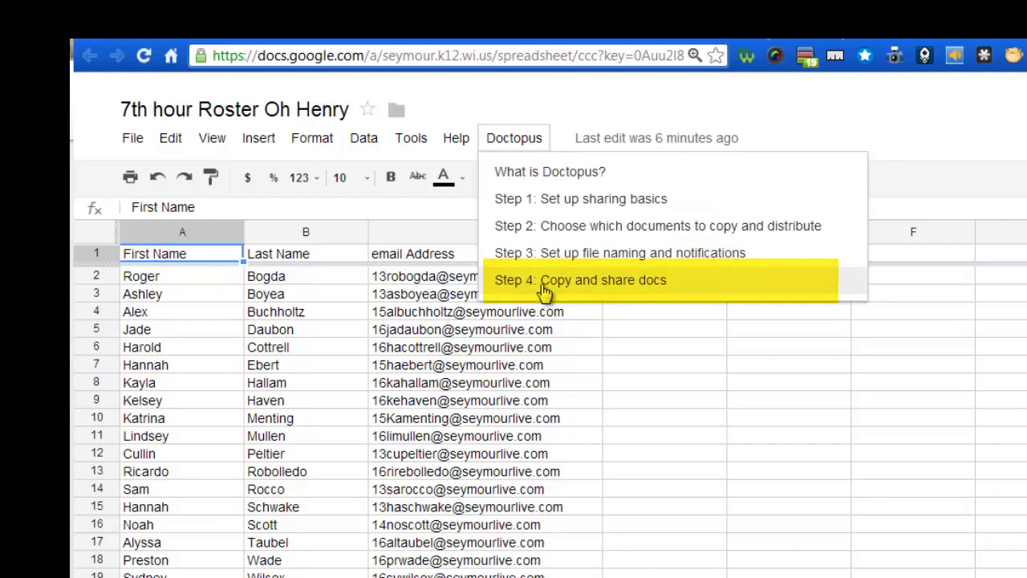
{"action": "left_click", "coordinate": [579, 279]}
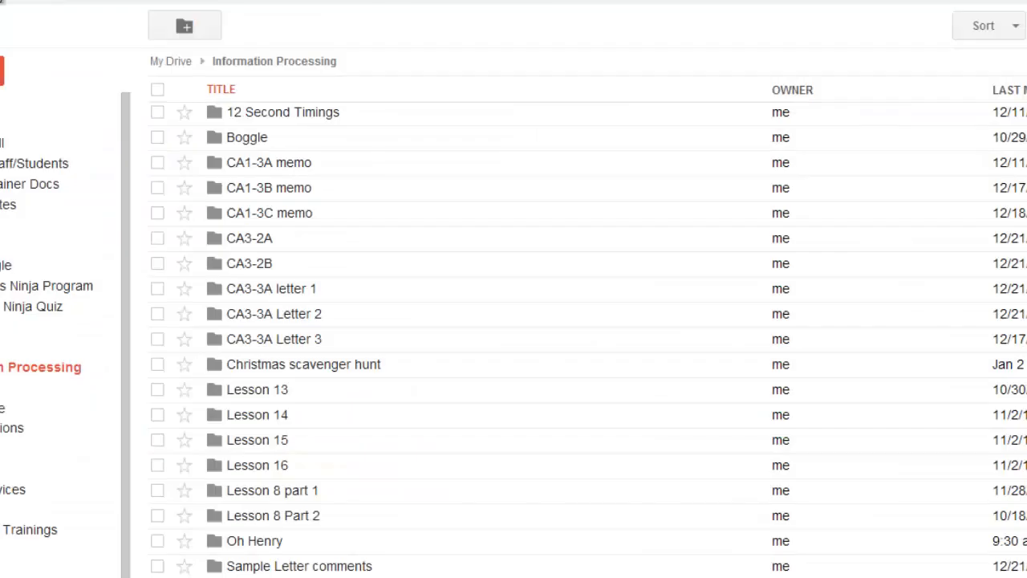
Open the Accounting II roster peer evaluation spreadsheet from Drive.
{"action": "left_click", "coordinate": [91, 177]}
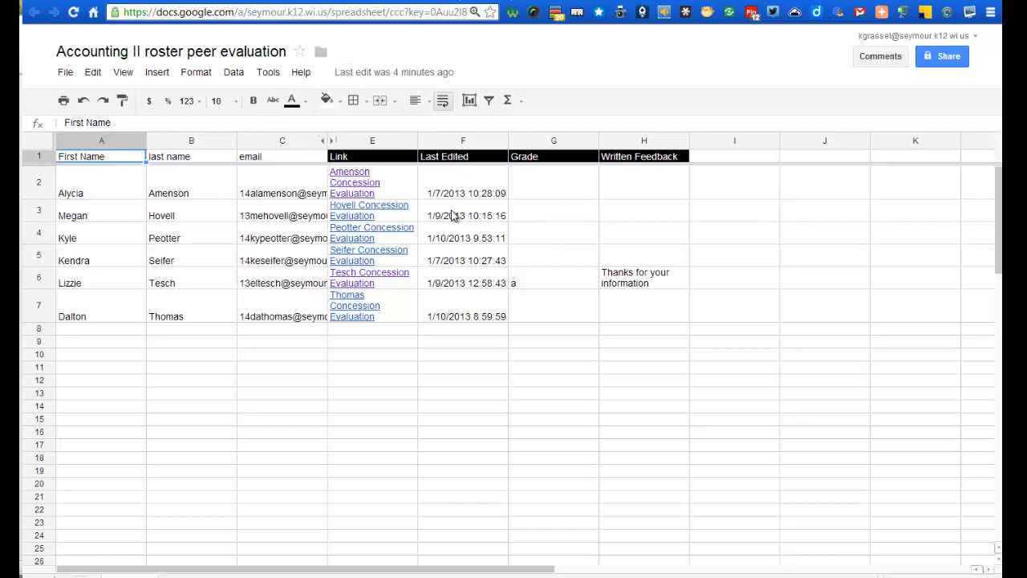
{"action": "mouse_move", "coordinate": [452, 360]}
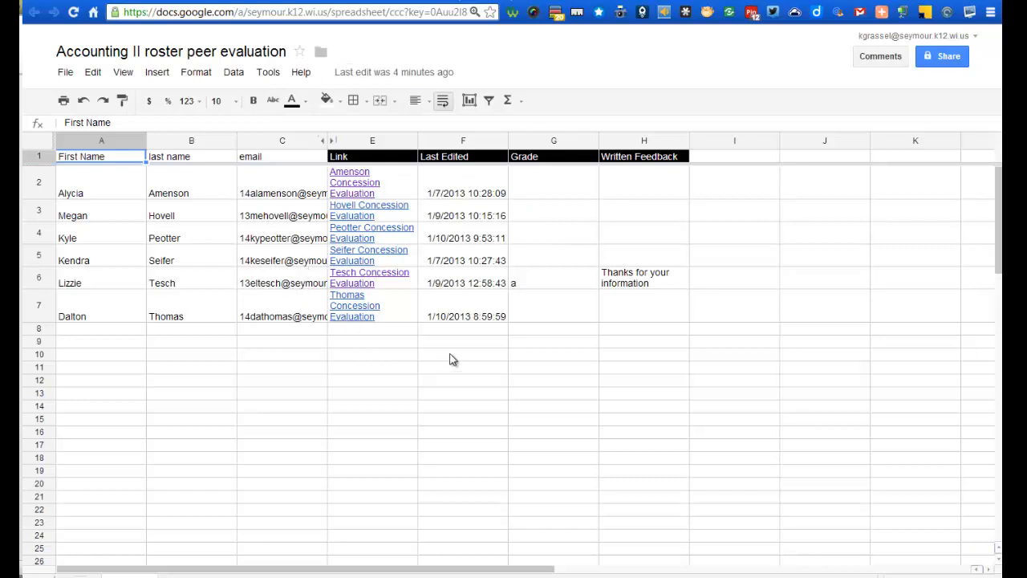
{"action": "mouse_move", "coordinate": [366, 195]}
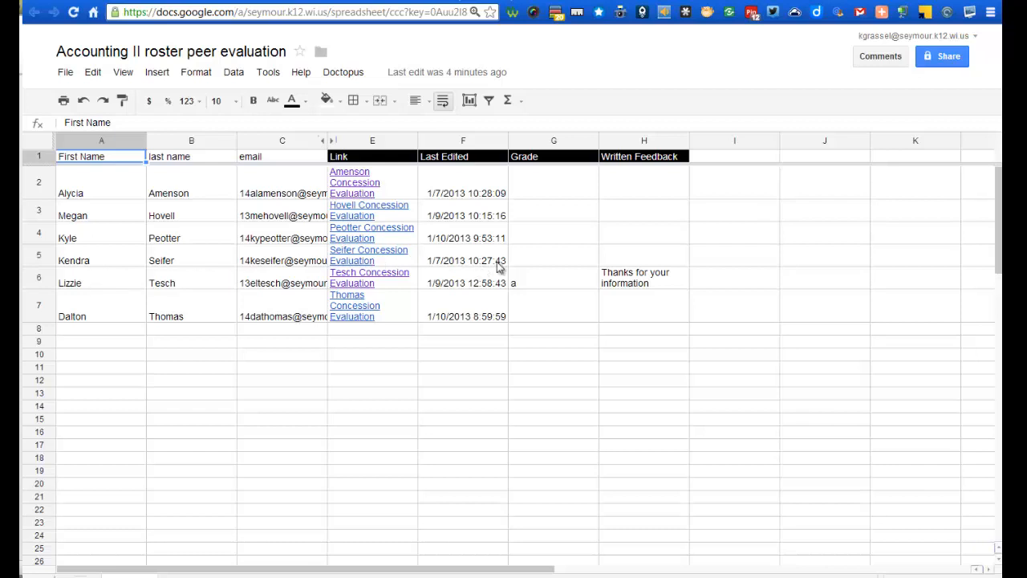
{"action": "left_click", "coordinate": [369, 255]}
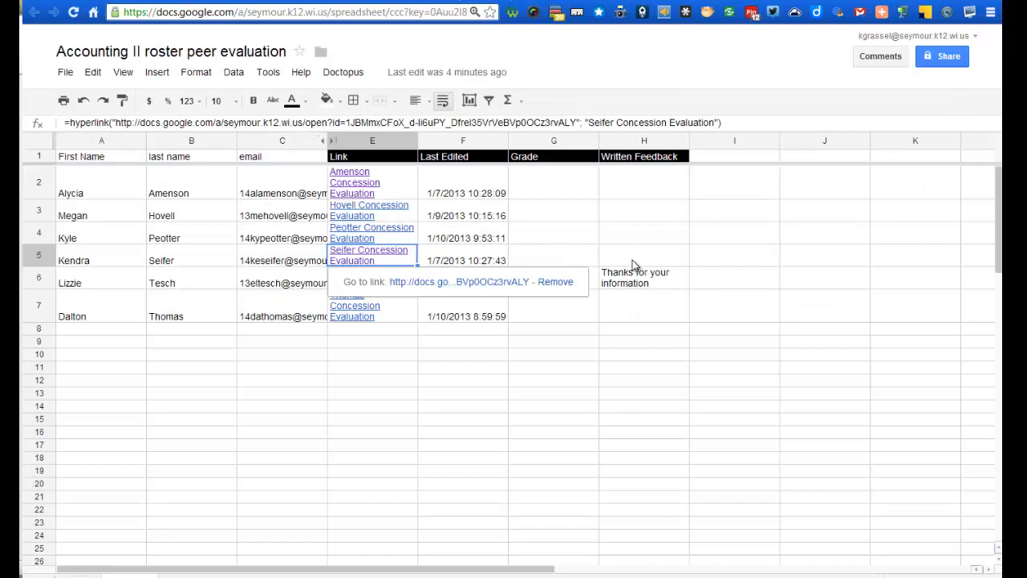
{"action": "mouse_move", "coordinate": [639, 262]}
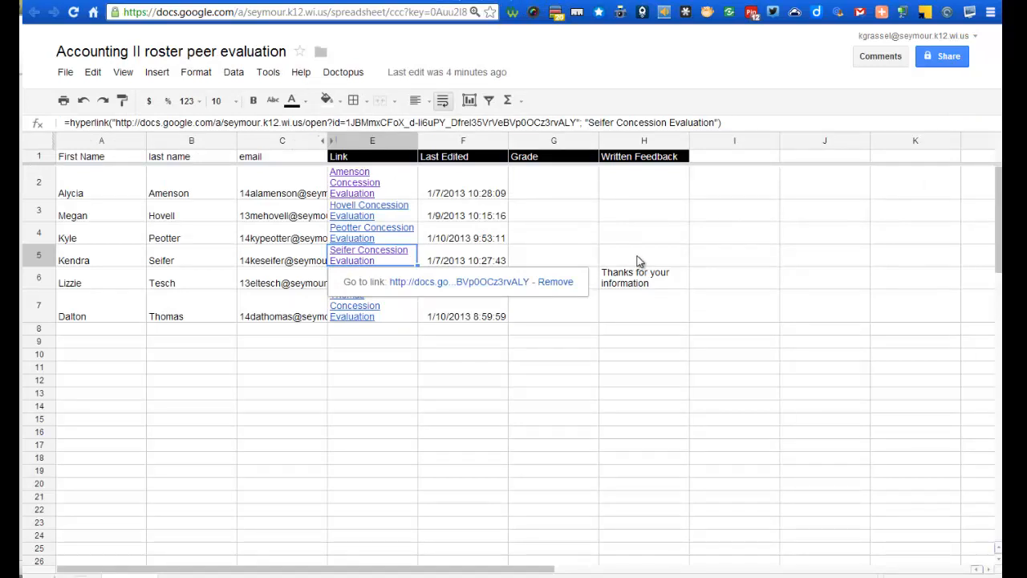
{"action": "mouse_move", "coordinate": [629, 270]}
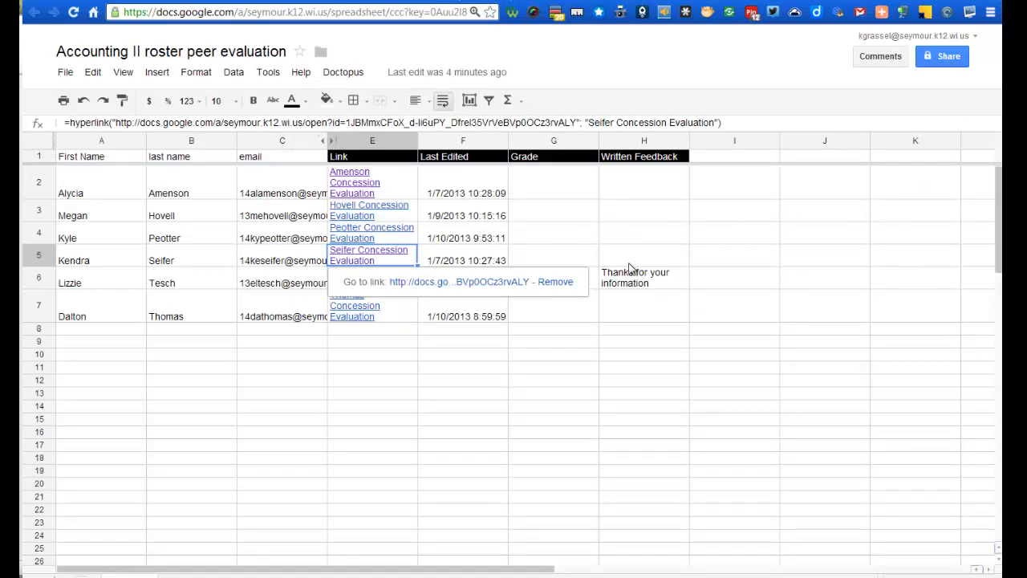